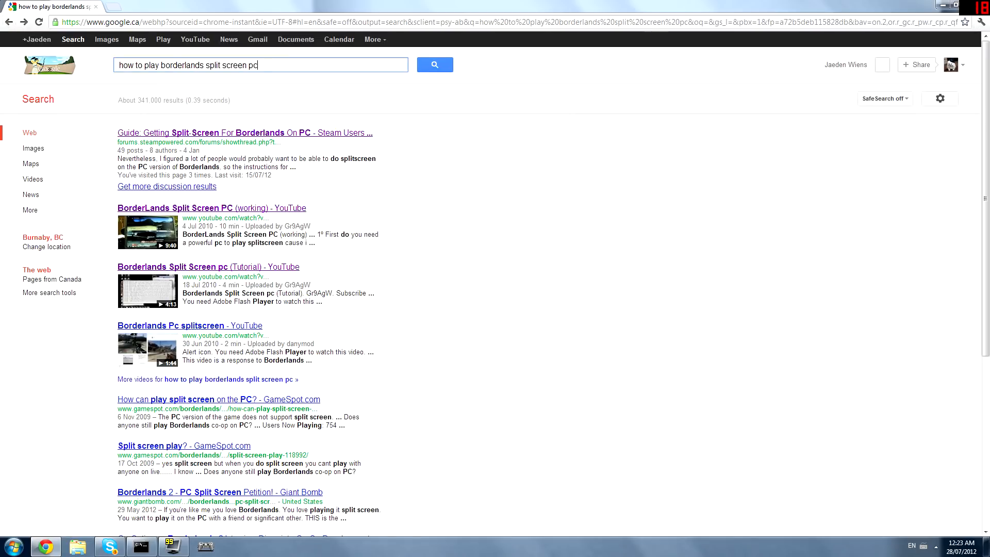
pyautogui.moveTo(243, 133)
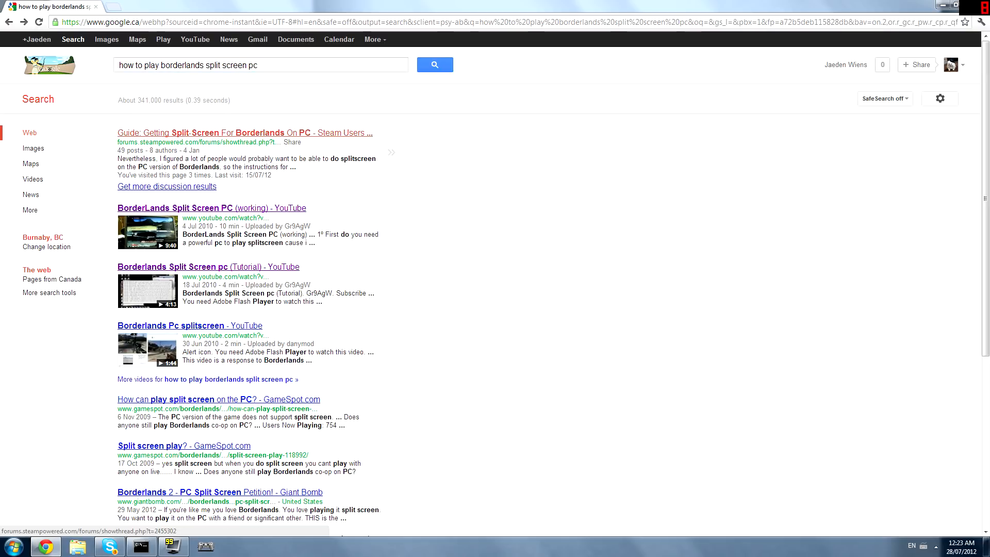
# Step: Open the guide result and select its introduction and required-programs text
pyautogui.click(243, 133)
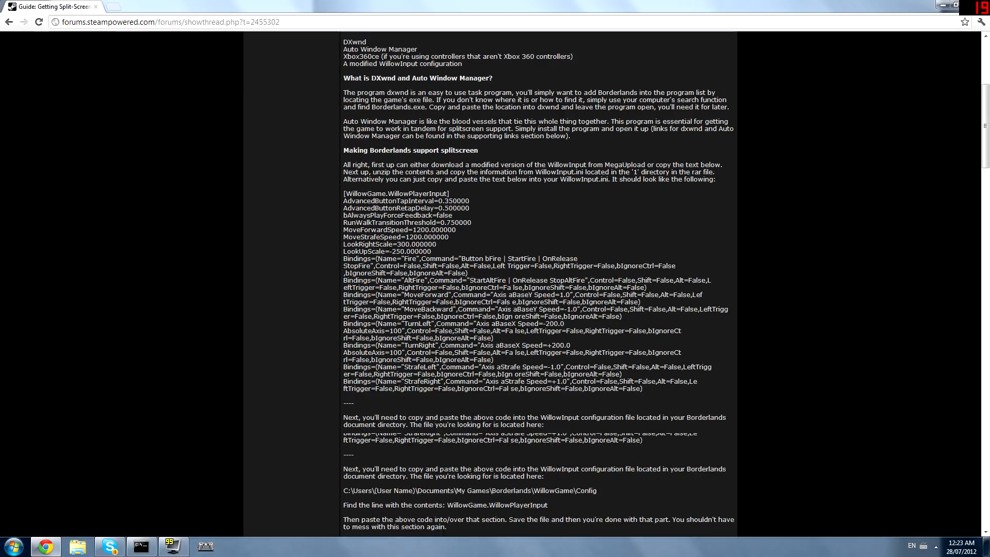
pyautogui.scroll(3)
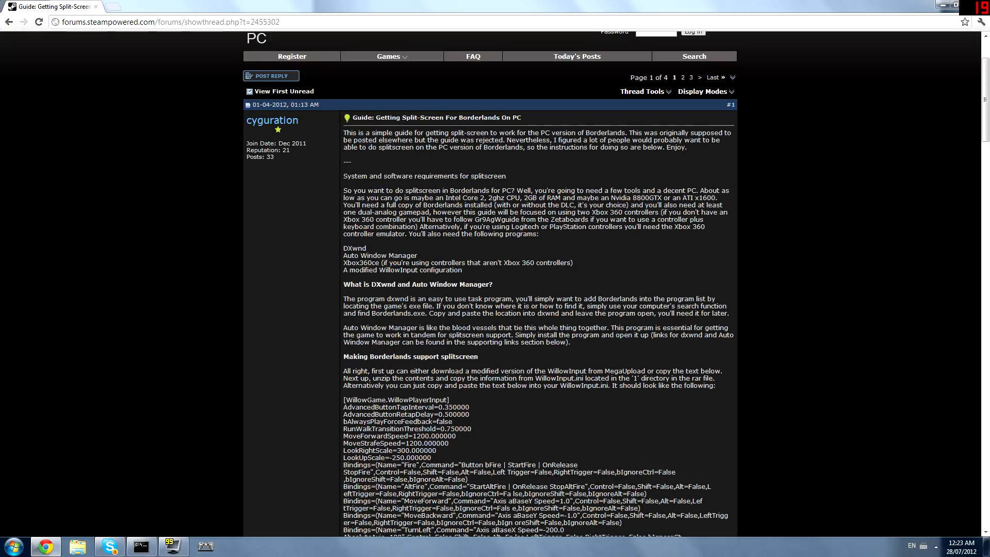
pyautogui.moveTo(344, 131); pyautogui.dragTo(416, 255)
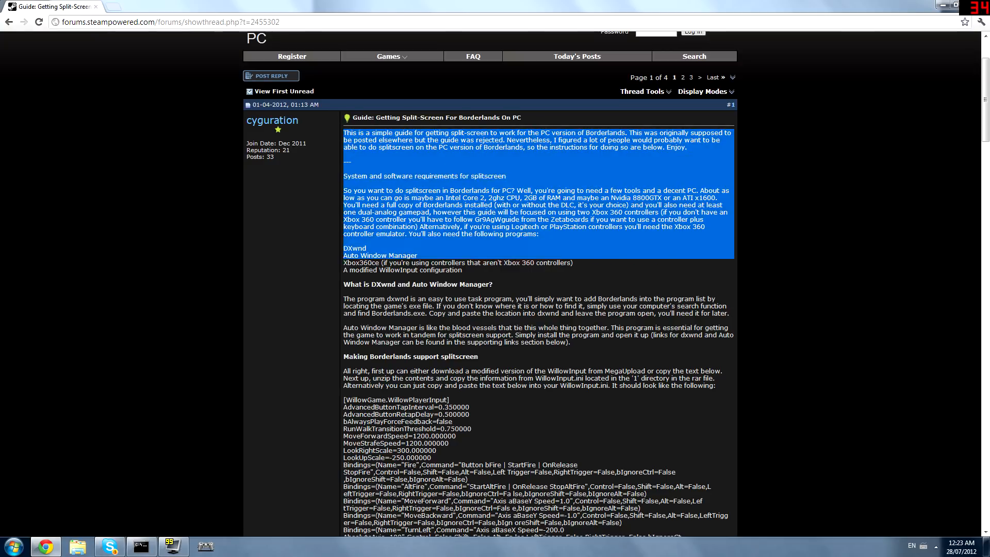
pyautogui.scroll(-3)
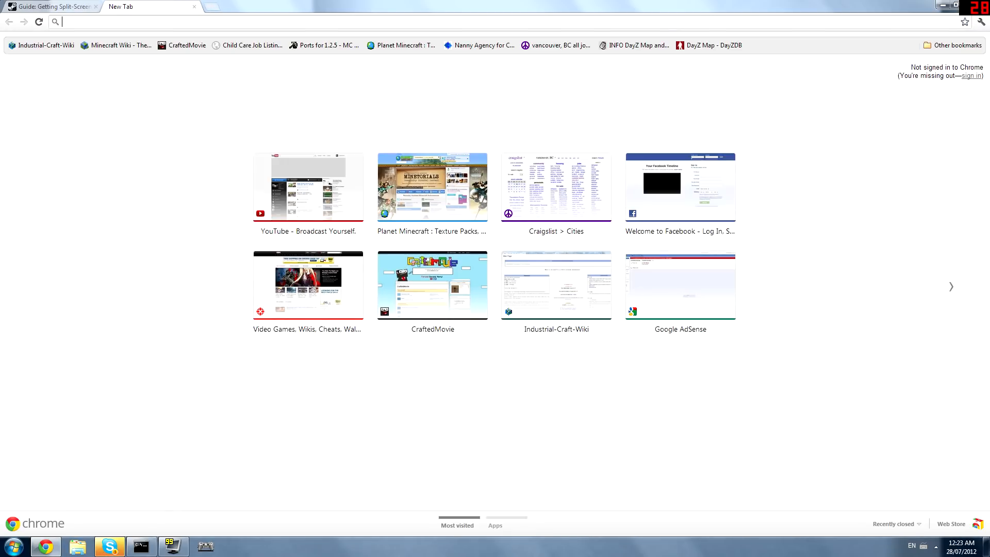
# Step: Search 'dxw', reach the DxWnd project's Latest build folder and download v2_01_64_build.rar
pyautogui.write('dxw')
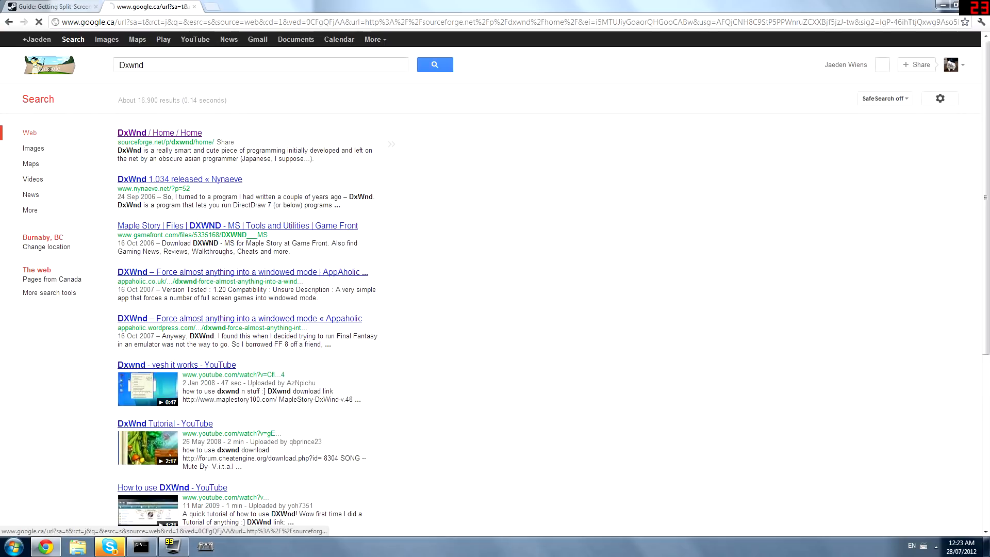
pyautogui.click(159, 133)
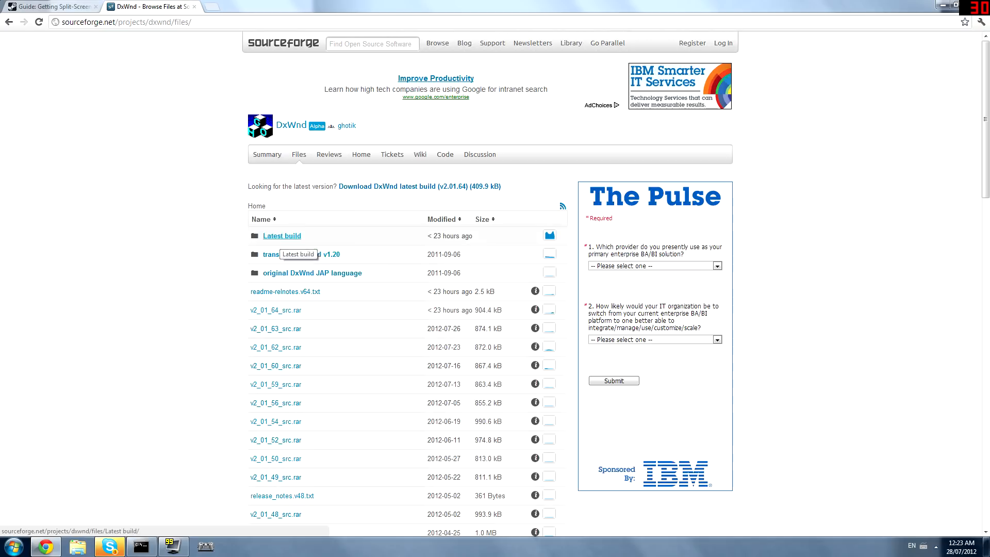
pyautogui.click(281, 235)
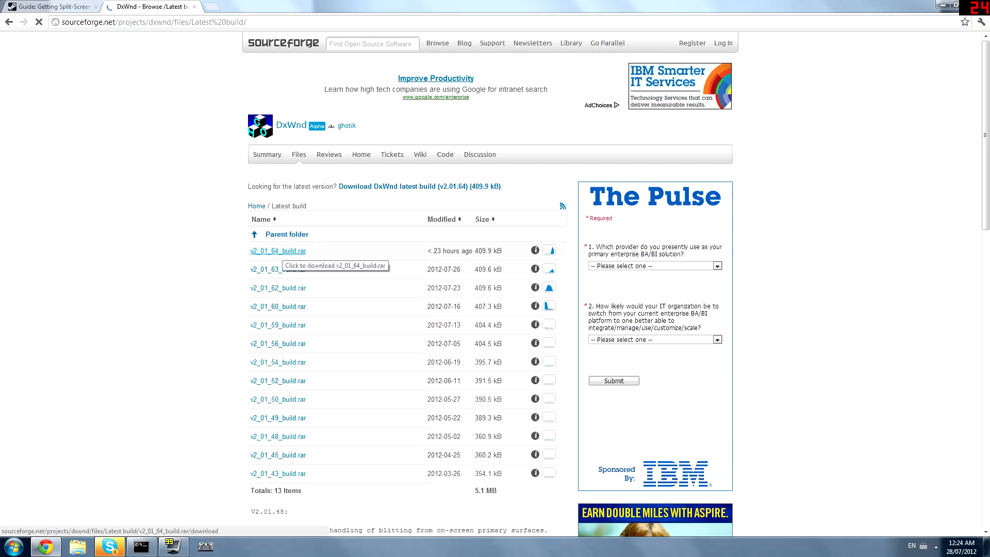
pyautogui.click(278, 250)
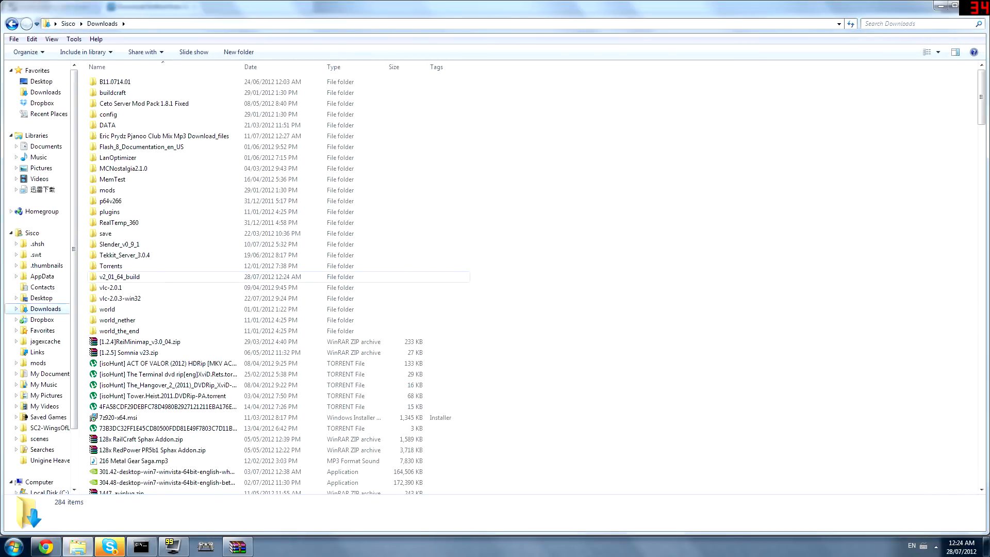
# Step: Rename the v2_01_64_build folder in Downloads to DxWnd
pyautogui.rightClick(120, 277)
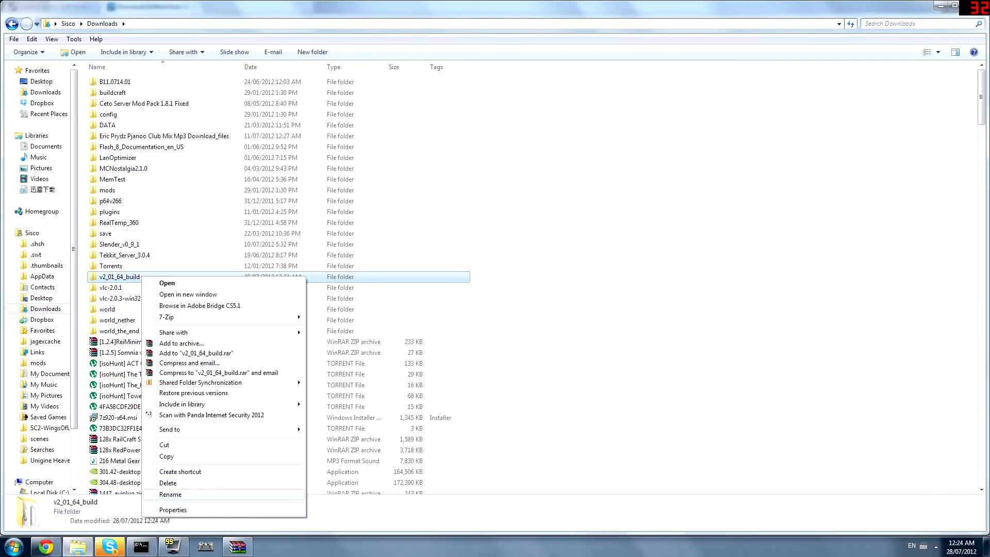
pyautogui.click(170, 494)
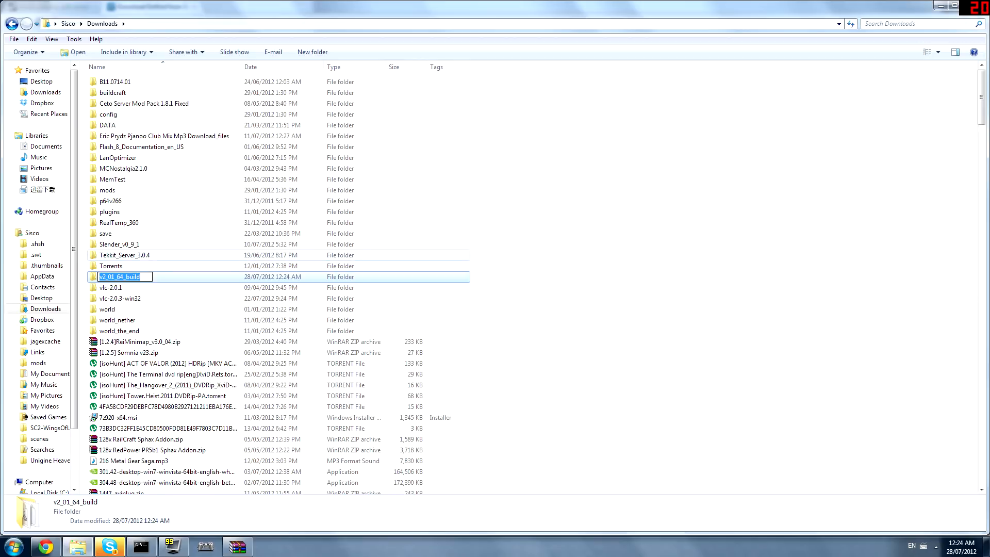
pyautogui.write('DxWnd')
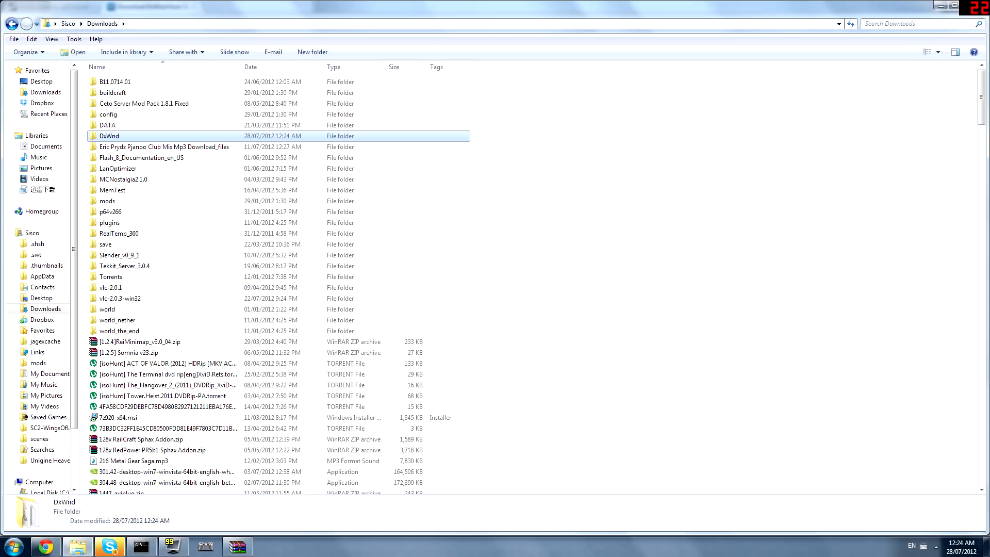
pyautogui.doubleClick(109, 137)
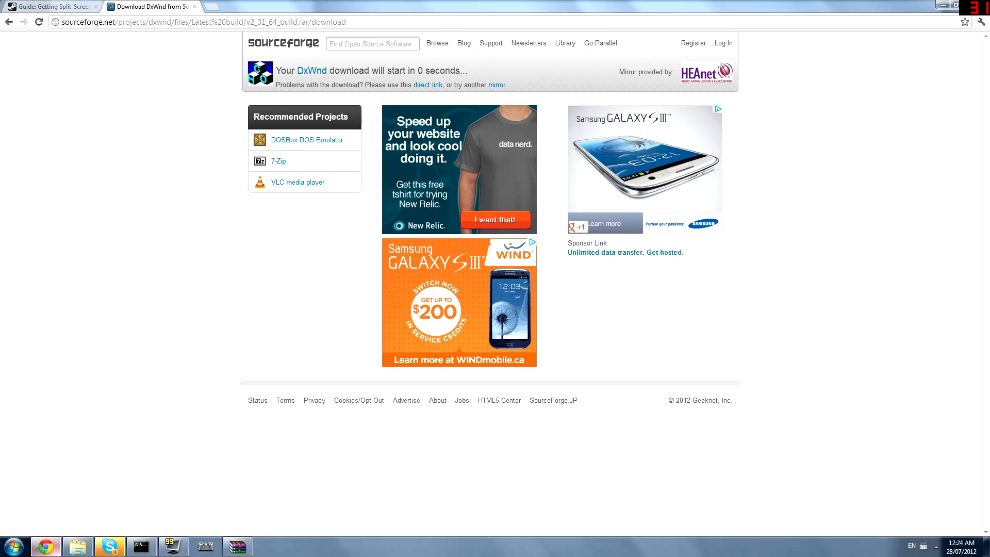
# Step: Search 'auto window manager', reach Eusing Software's page and download the installer
pyautogui.click(51, 6)
pyautogui.write('a')
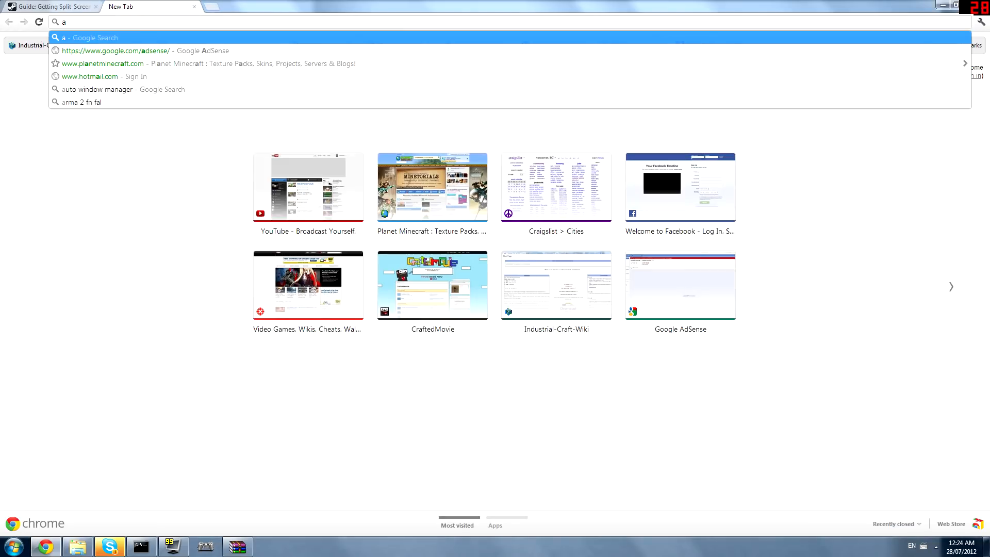
pyautogui.click(98, 89)
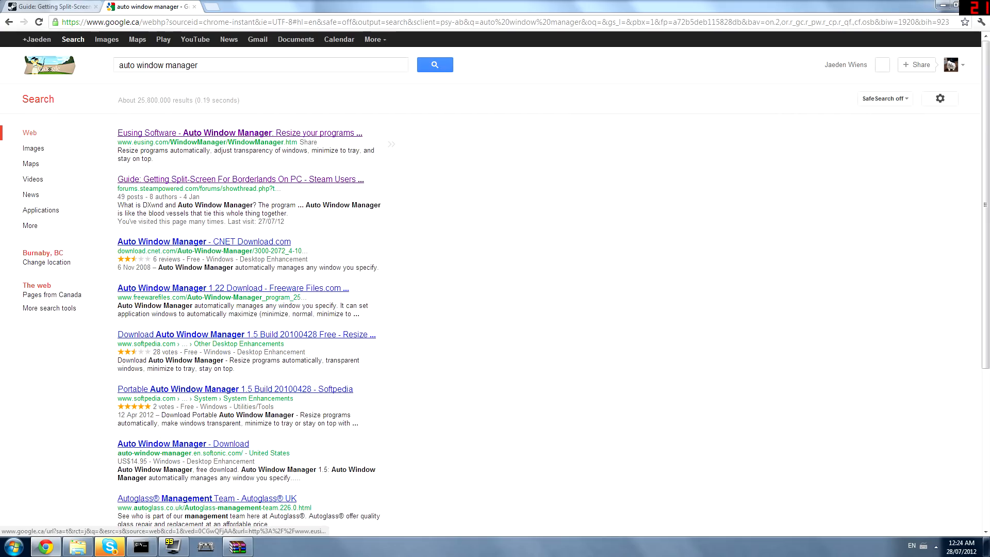
pyautogui.click(238, 133)
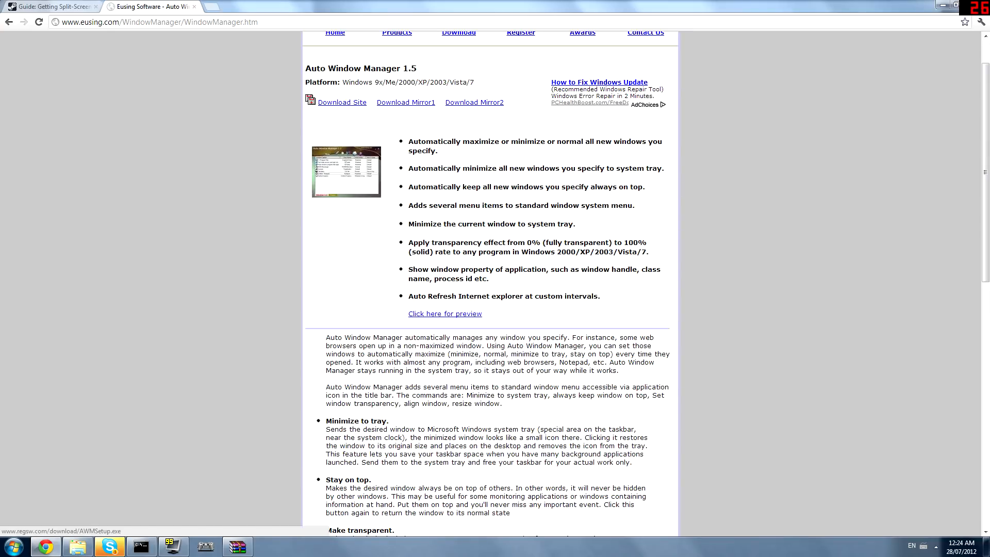
pyautogui.click(343, 102)
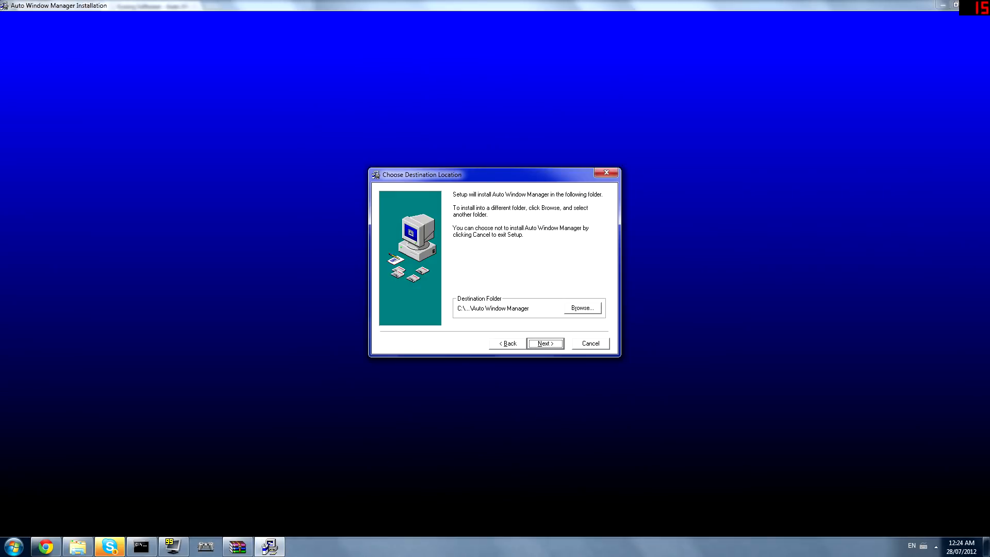
# Step: Install Auto Window Manager to the default folder and finish with it launching
pyautogui.click(545, 342)
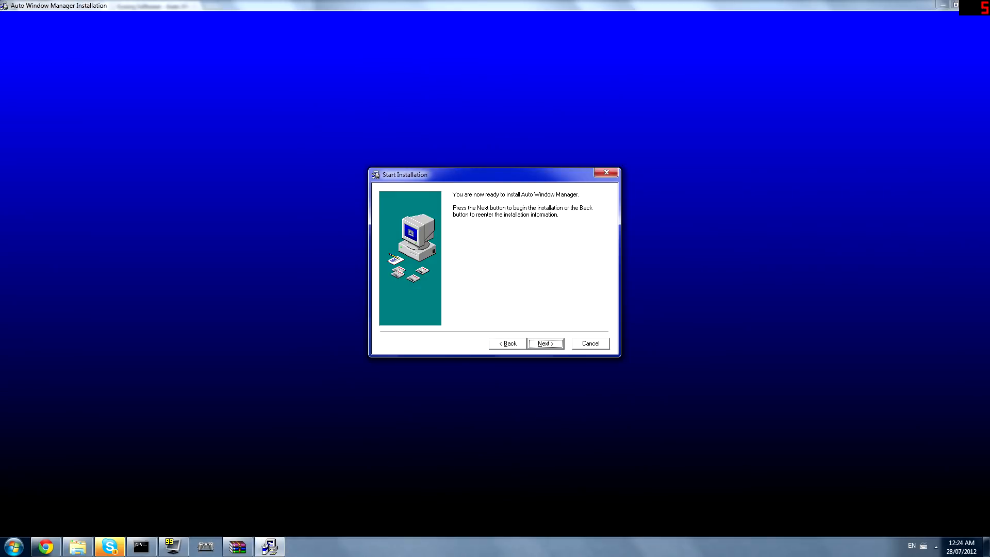
pyautogui.click(543, 343)
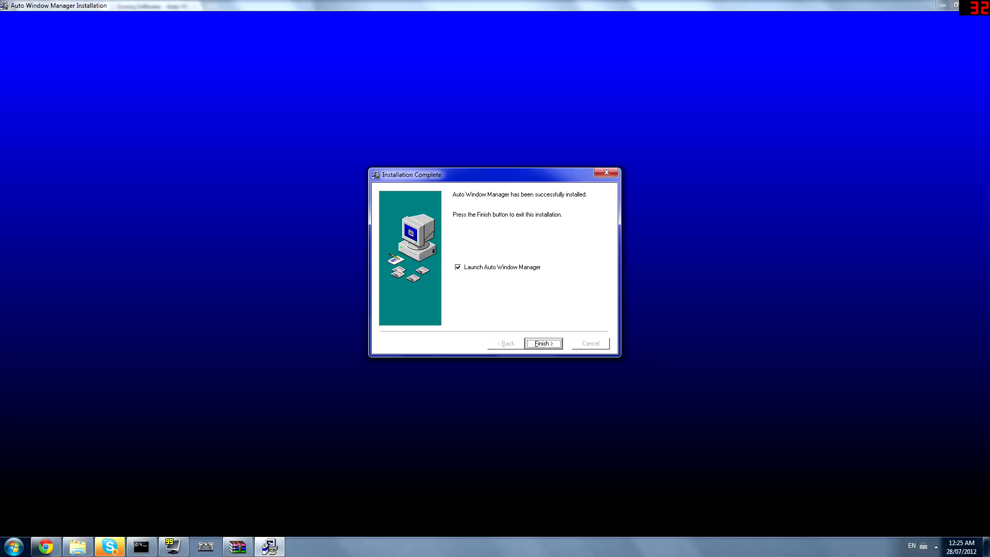
pyautogui.click(542, 343)
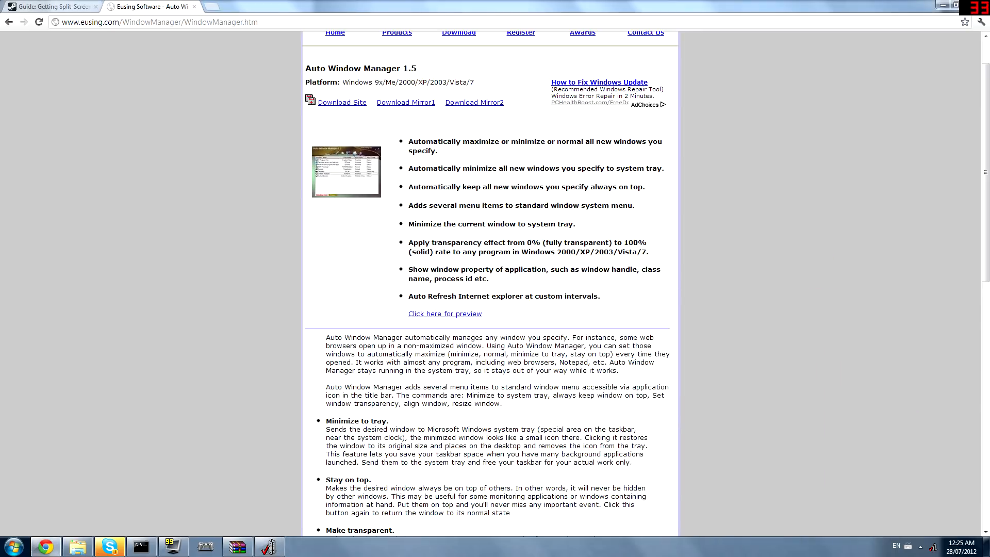
# Step: Switch back to the Borderlands split-screen guide tab
pyautogui.click(50, 7)
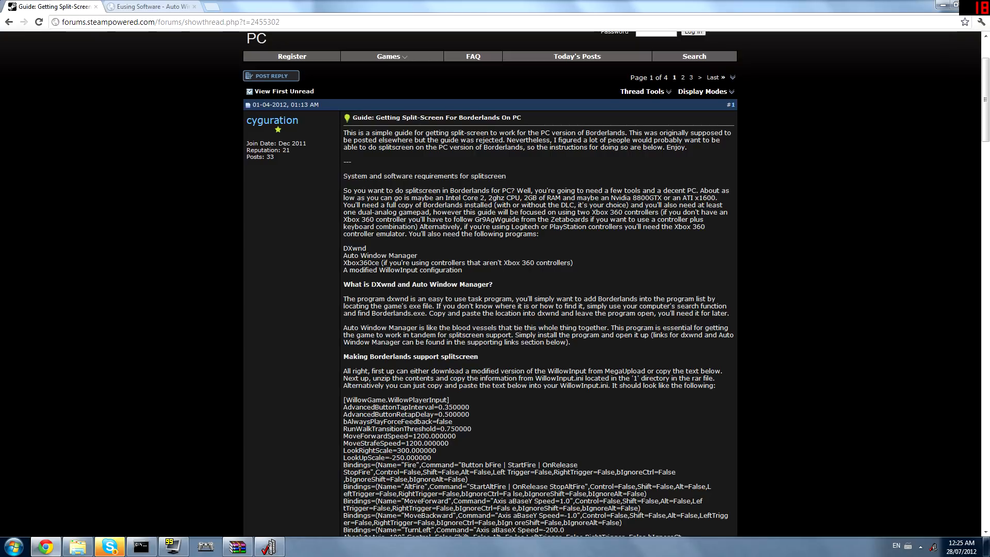
# Step: Select the whole [WillowGame.WillowPlayerInput] block in the post and bring up the Start menu
pyautogui.scroll(-3)
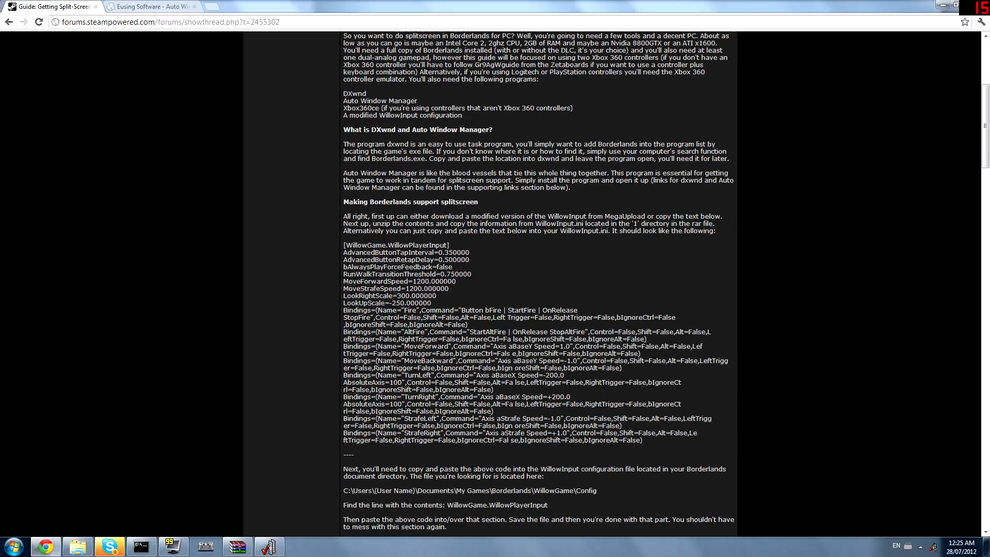
pyautogui.moveTo(341, 251); pyautogui.dragTo(470, 260)
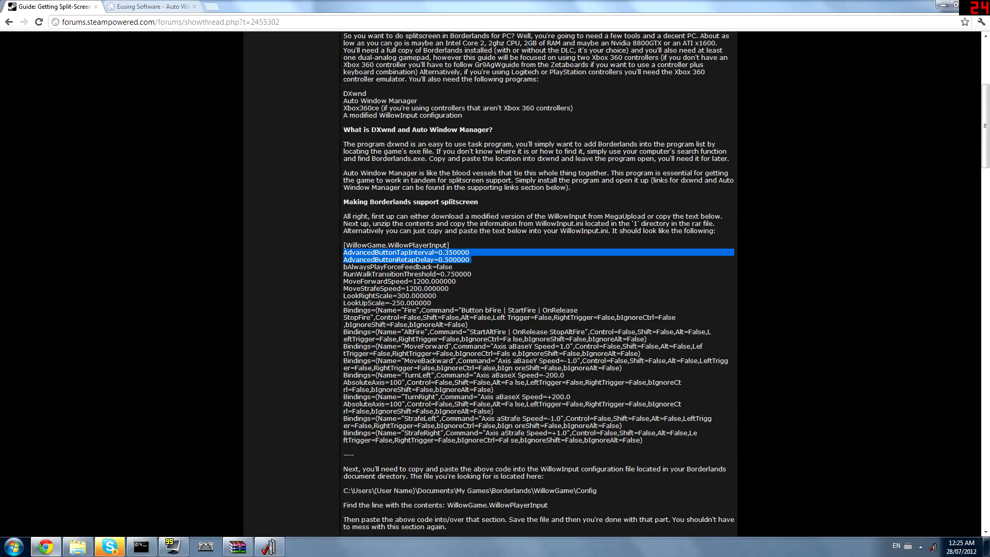
pyautogui.moveTo(342, 252); pyautogui.dragTo(641, 440)
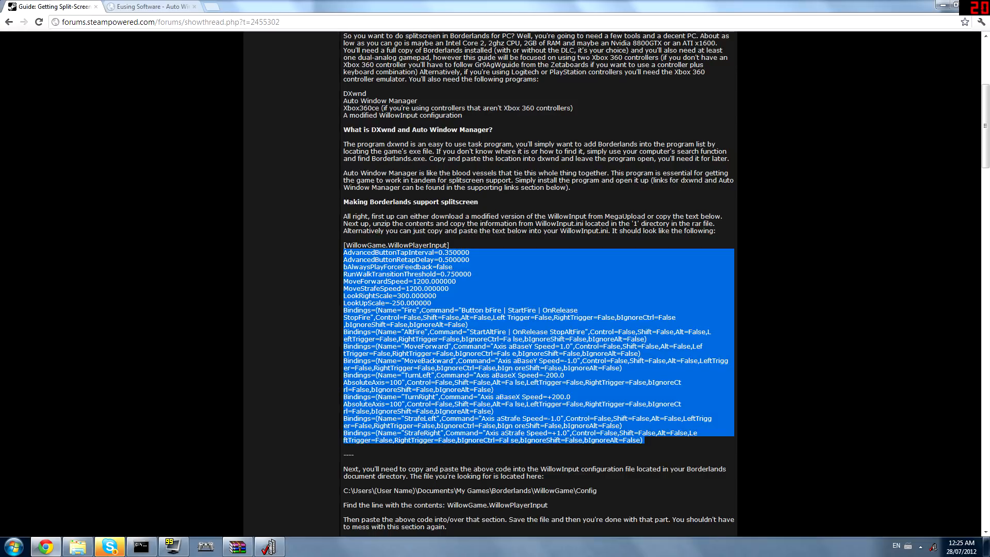
pyautogui.click(9, 545)
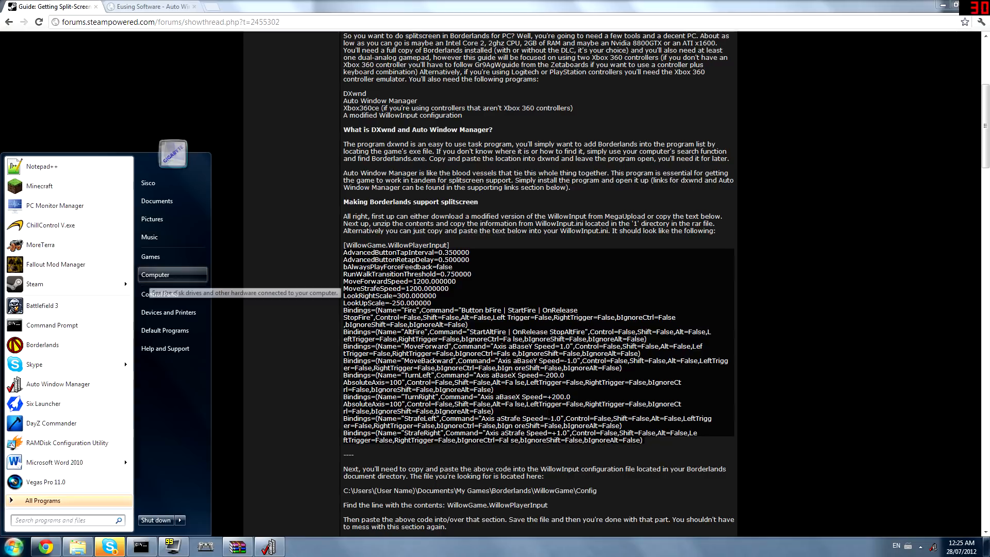
# Step: Navigate Documents > My Games > Borderlands > WillowGame > Config and open WillowInput.ini in Notepad++
pyautogui.click(157, 201)
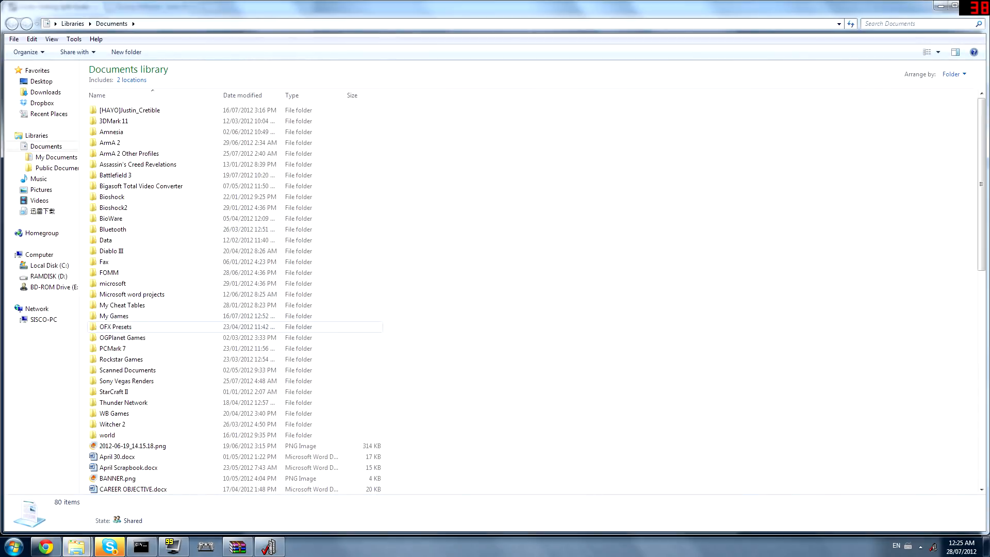
pyautogui.doubleClick(115, 315)
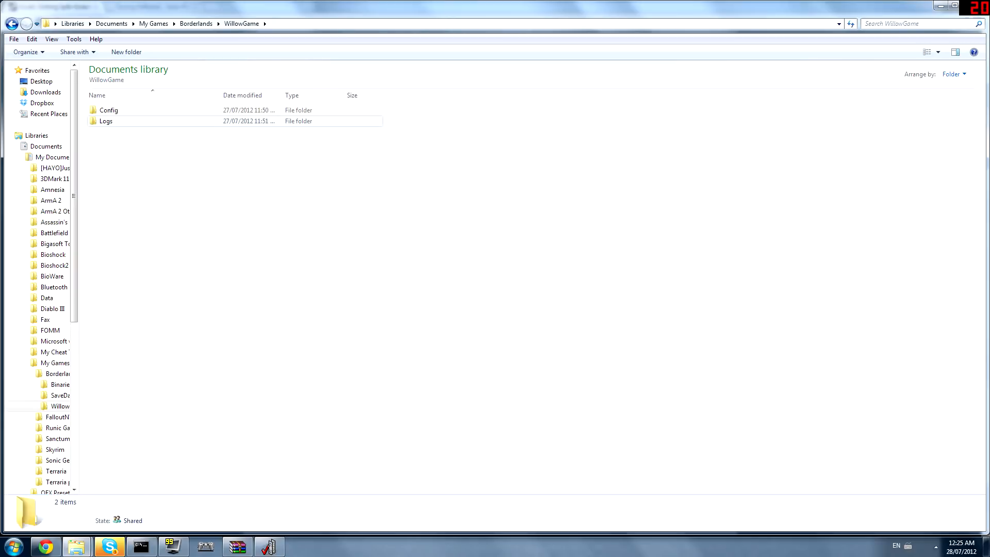
pyautogui.doubleClick(108, 111)
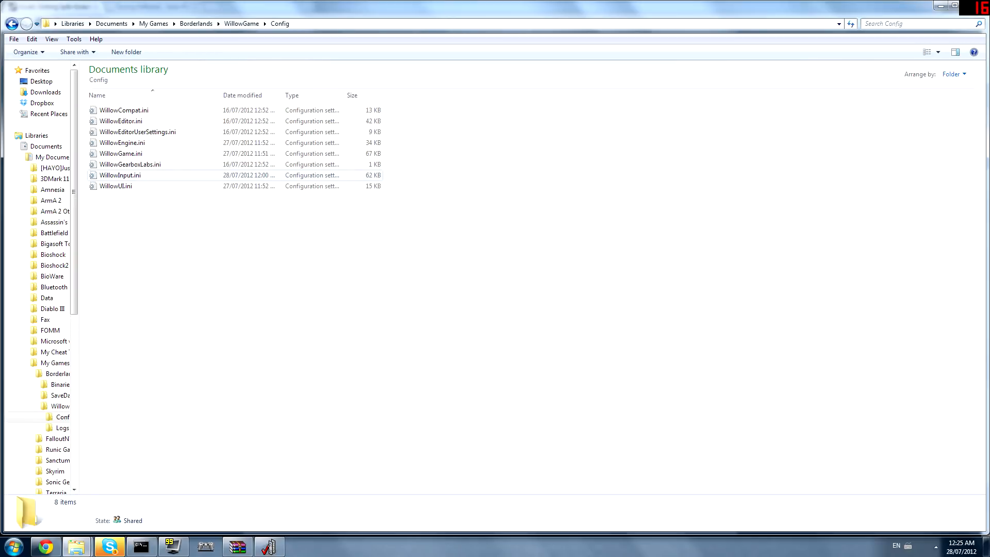
pyautogui.click(120, 175)
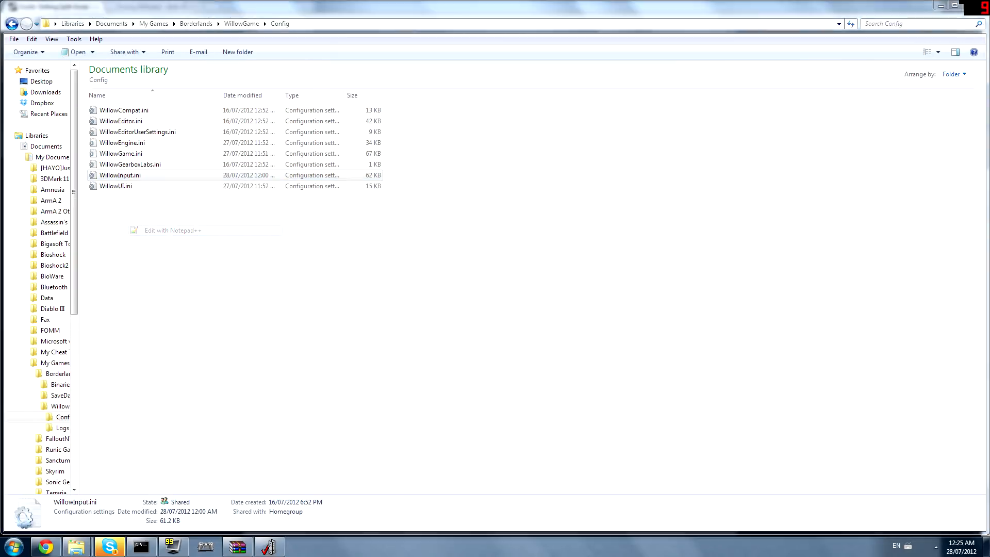
pyautogui.doubleClick(120, 175)
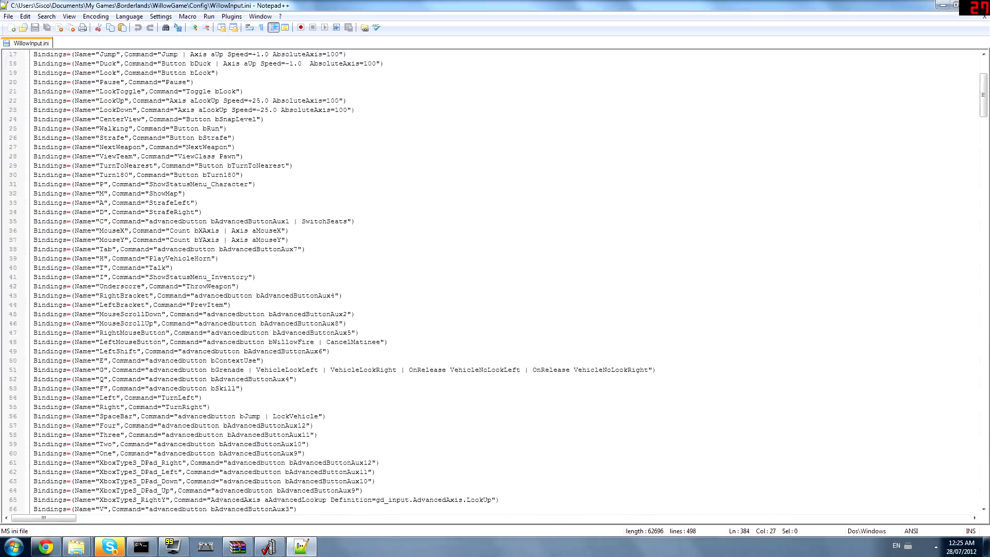
# Step: Paste the settings block over the WillowPlayerInput section, then return to the guide in Chrome
pyautogui.scroll(-3)
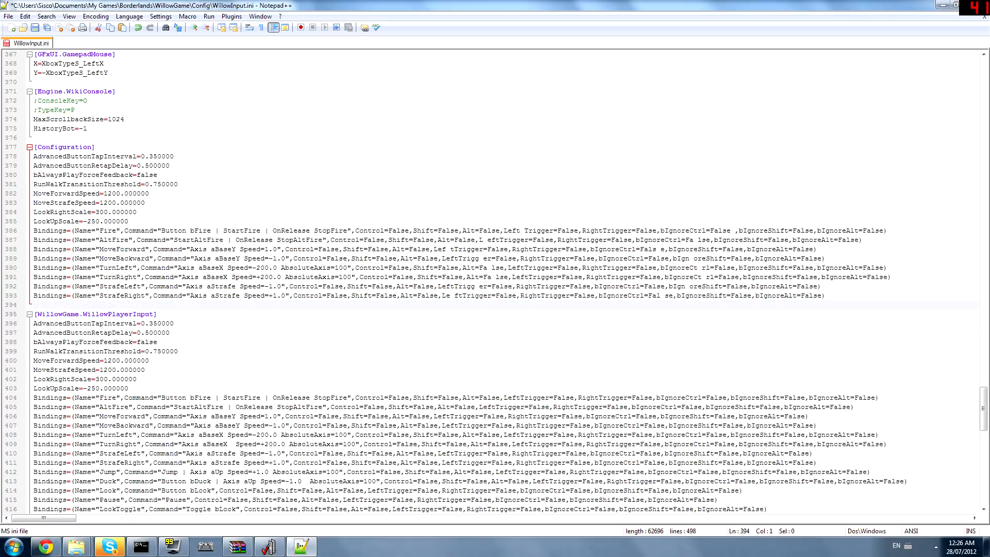
pyautogui.click(57, 361)
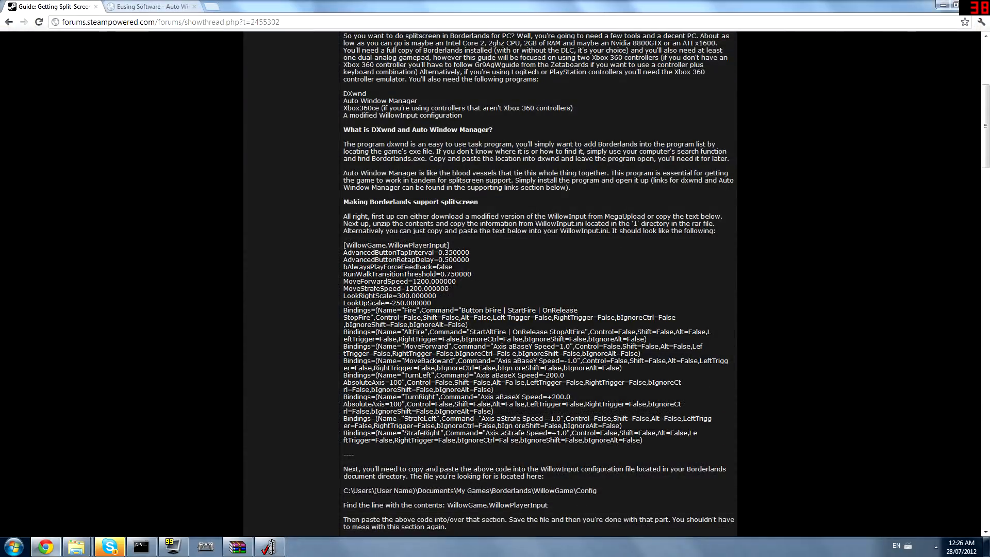
pyautogui.scroll(-3)
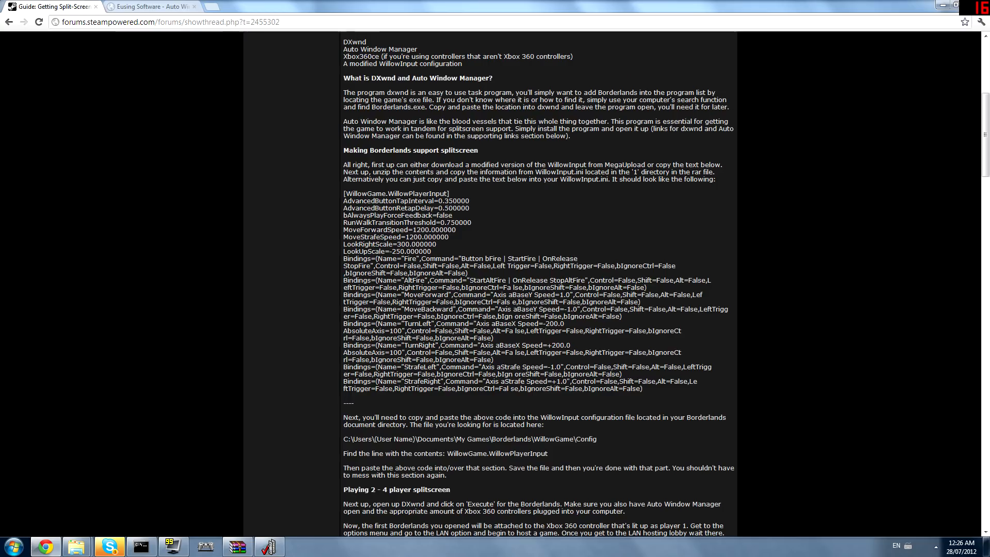
pyautogui.scroll(-3)
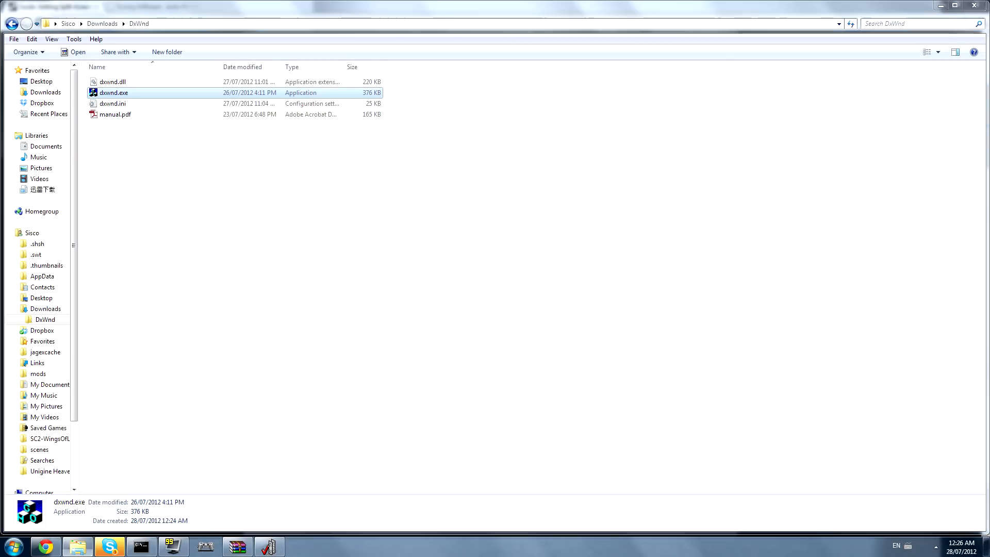
# Step: Launch DxWnd maximized, add a new game entry and browse for its executable path
pyautogui.doubleClick(112, 92)
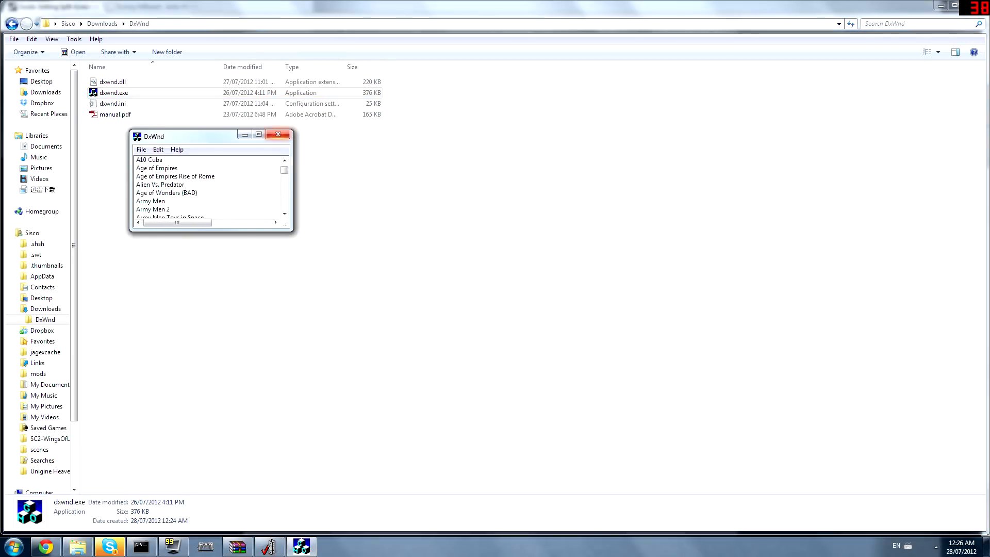
pyautogui.click(257, 134)
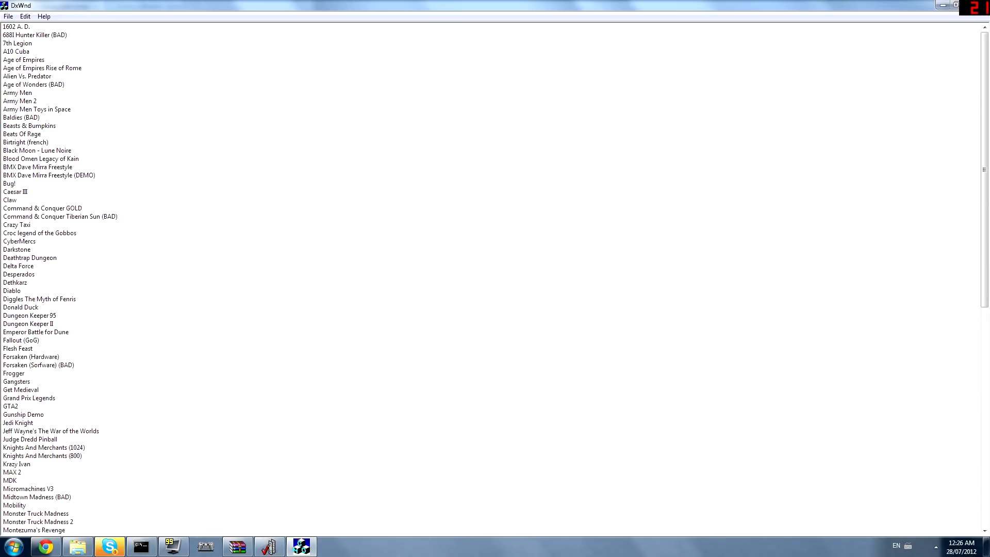
pyautogui.click(8, 17)
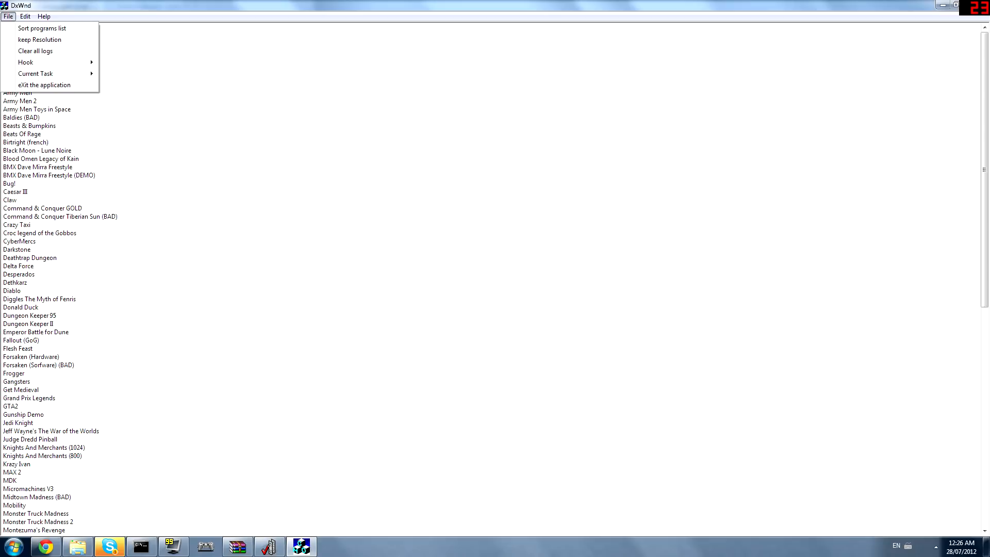
pyautogui.click(25, 15)
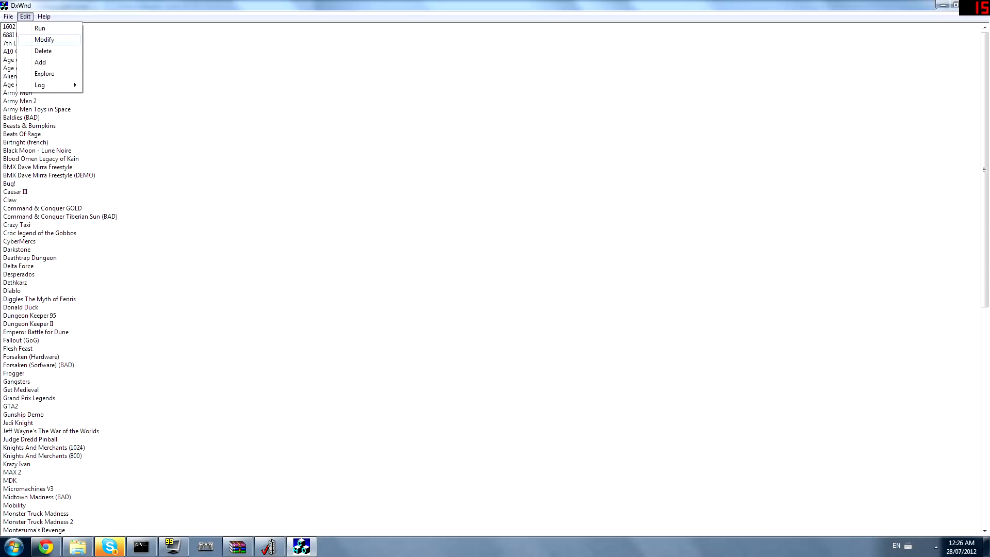
pyautogui.click(40, 62)
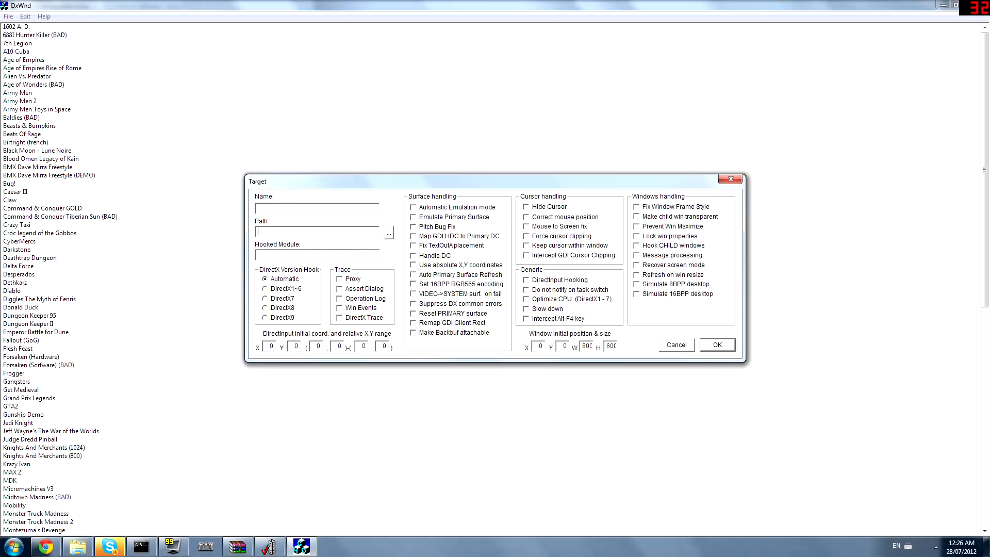
pyautogui.click(386, 233)
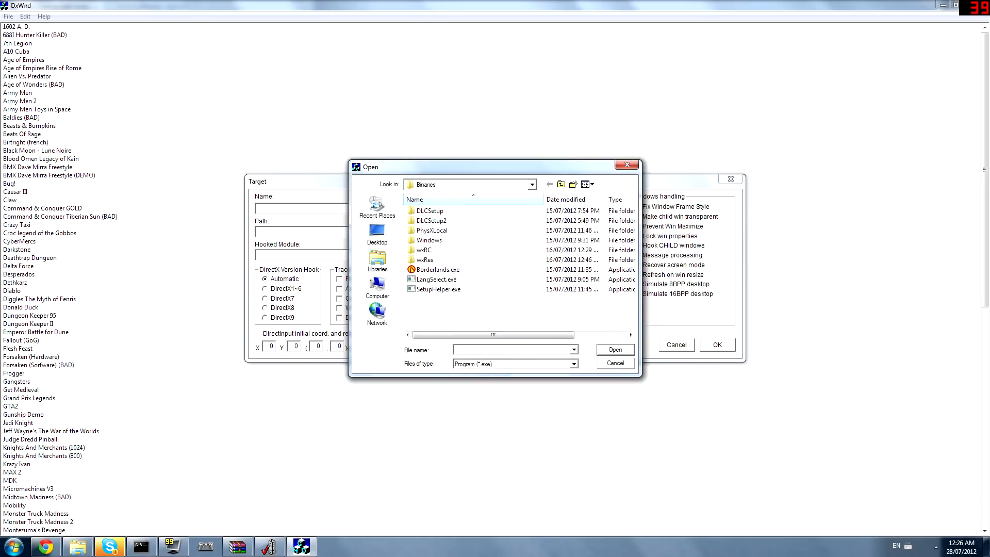
# Step: Navigate C:\Program Files (x86) to Borderlands\Binaries and choose Borderlands.exe as the target
pyautogui.click(377, 291)
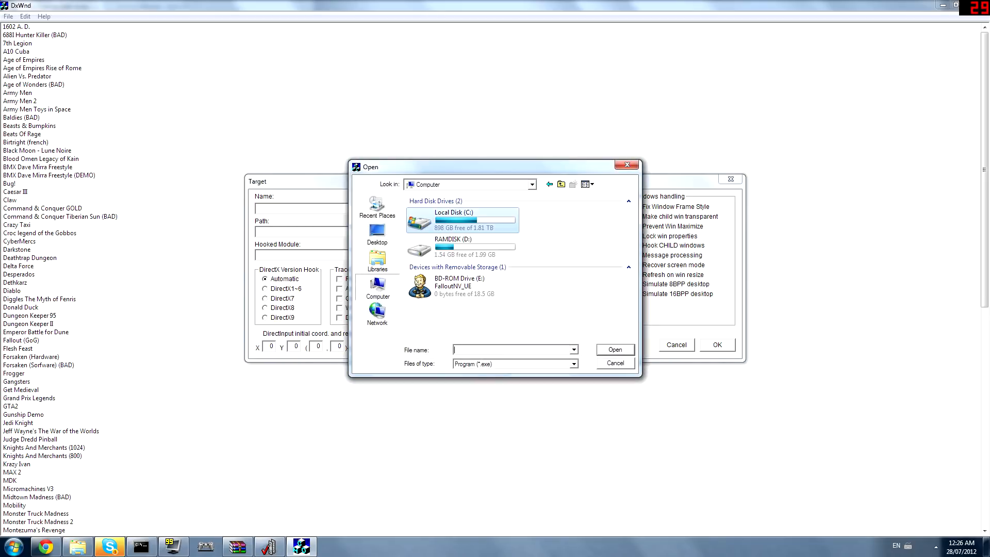
pyautogui.doubleClick(462, 214)
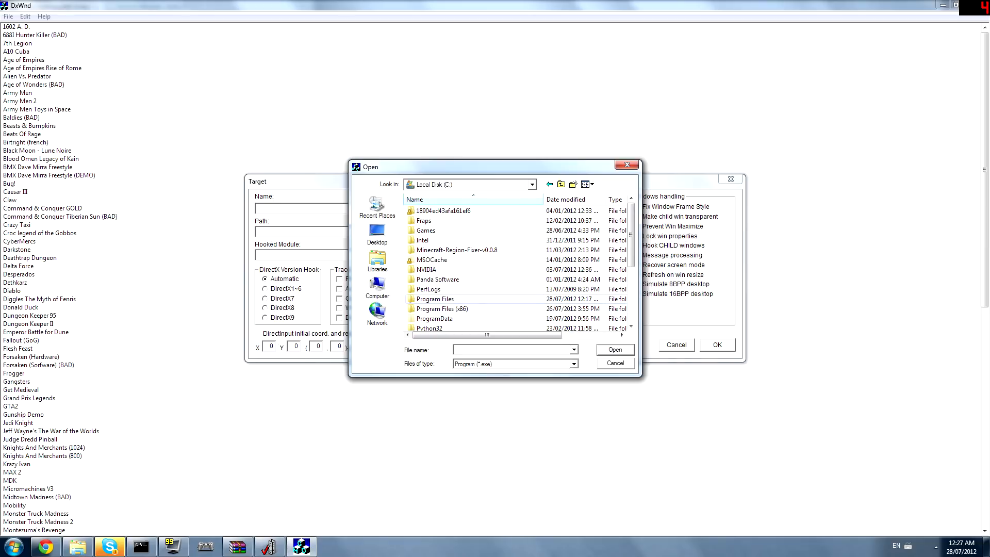
pyautogui.click(434, 309)
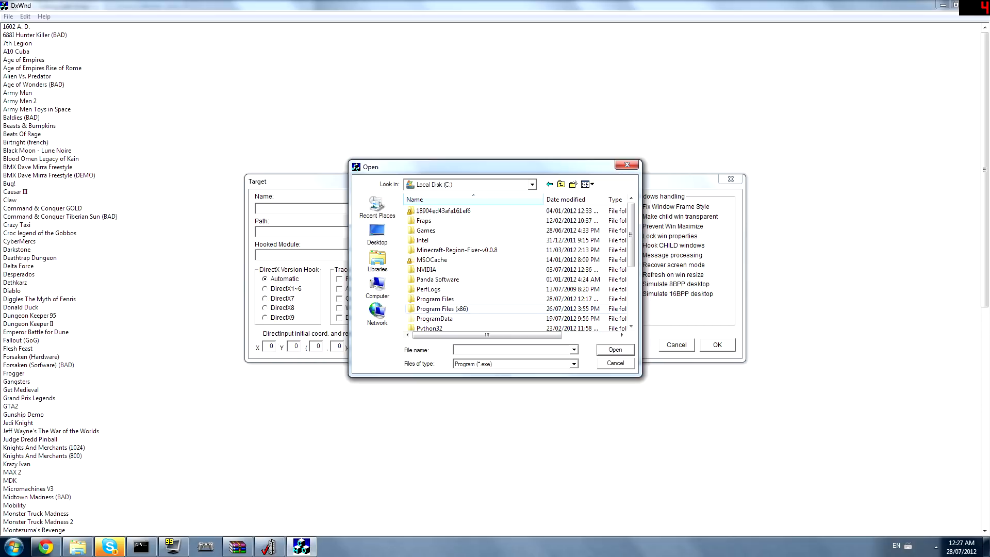
pyautogui.click(434, 299)
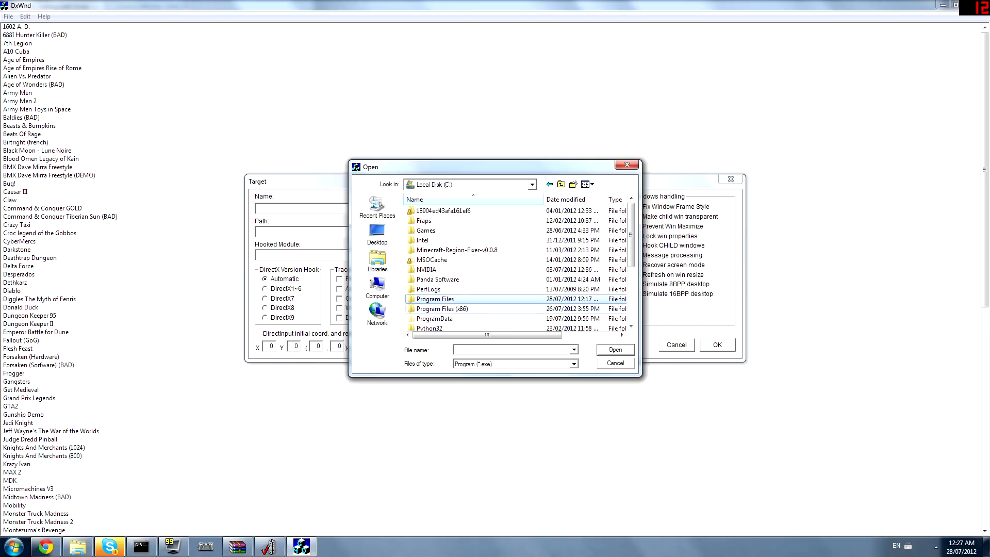
pyautogui.doubleClick(436, 308)
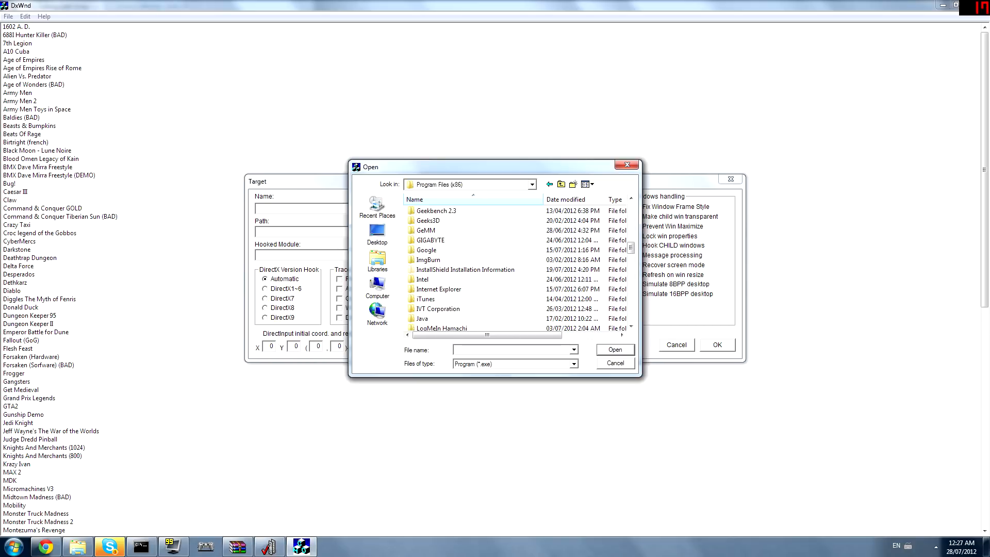
pyautogui.scroll(-3)
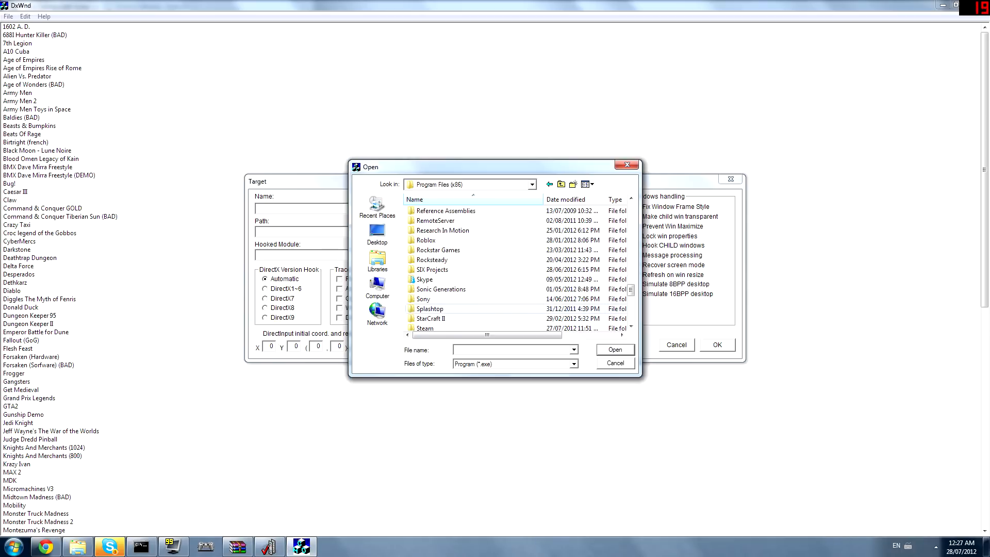
pyautogui.doubleClick(429, 328)
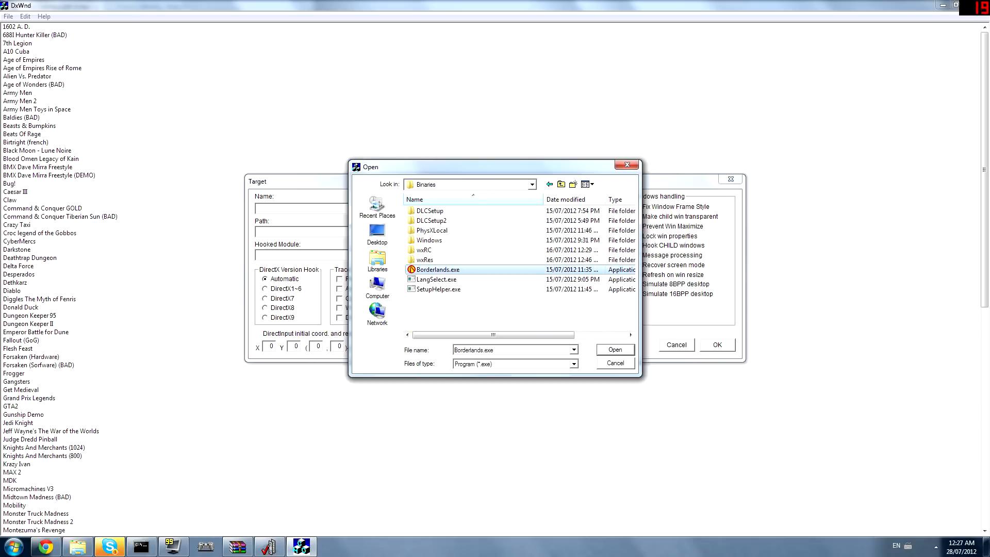
pyautogui.click(614, 350)
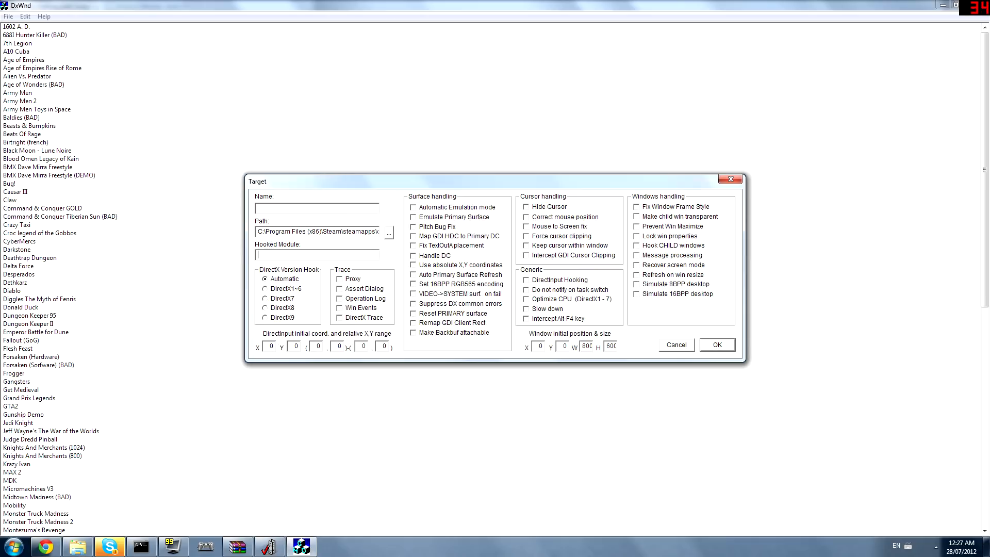
# Step: Hook the entry with DirectX9, name it 'Borderlands', and save it to the game list
pyautogui.click(264, 318)
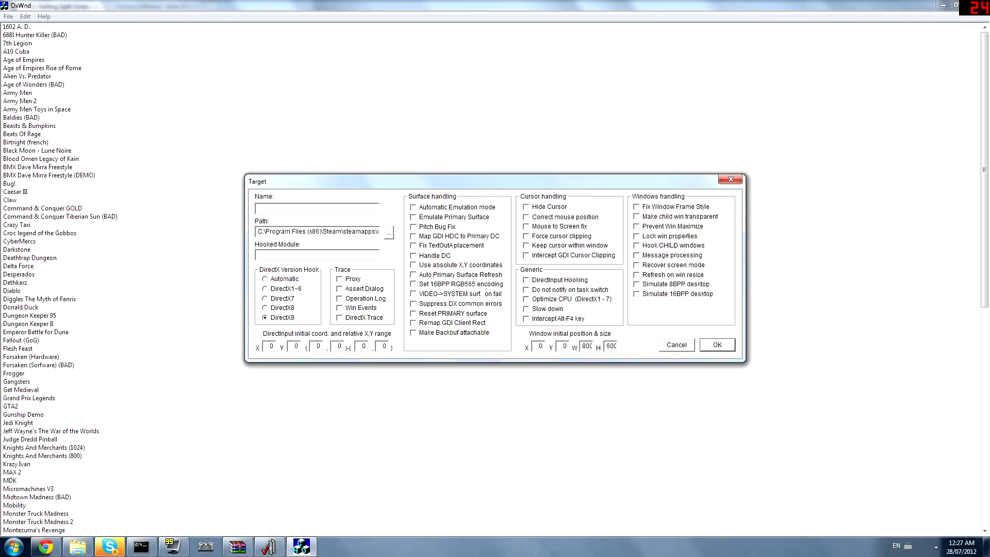
pyautogui.write('Border')
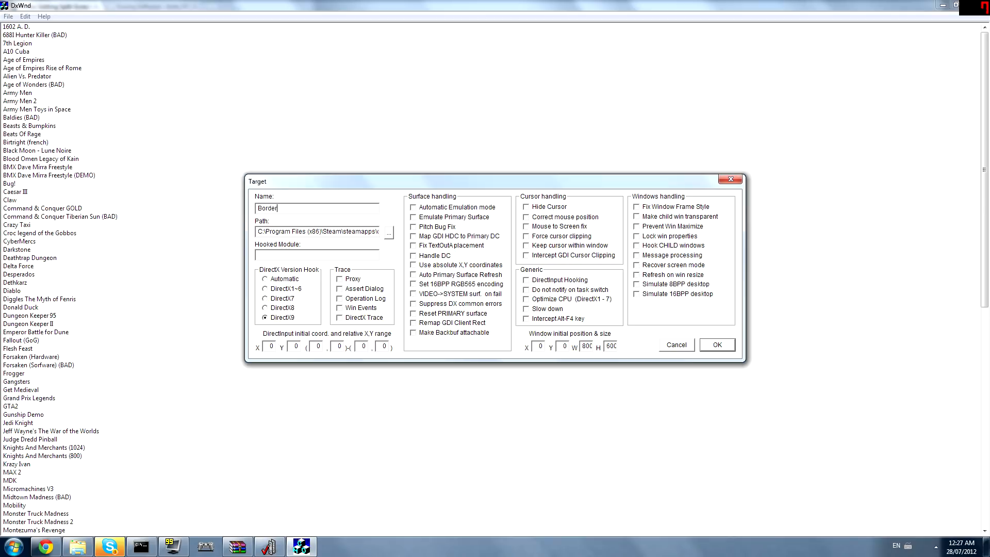
pyautogui.write('labds')
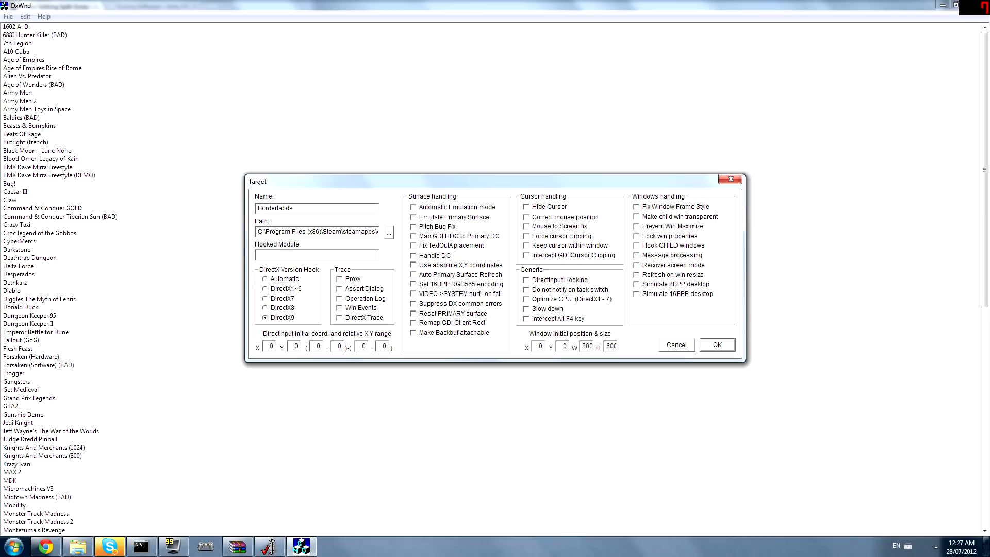
pyautogui.write('Borderlands')
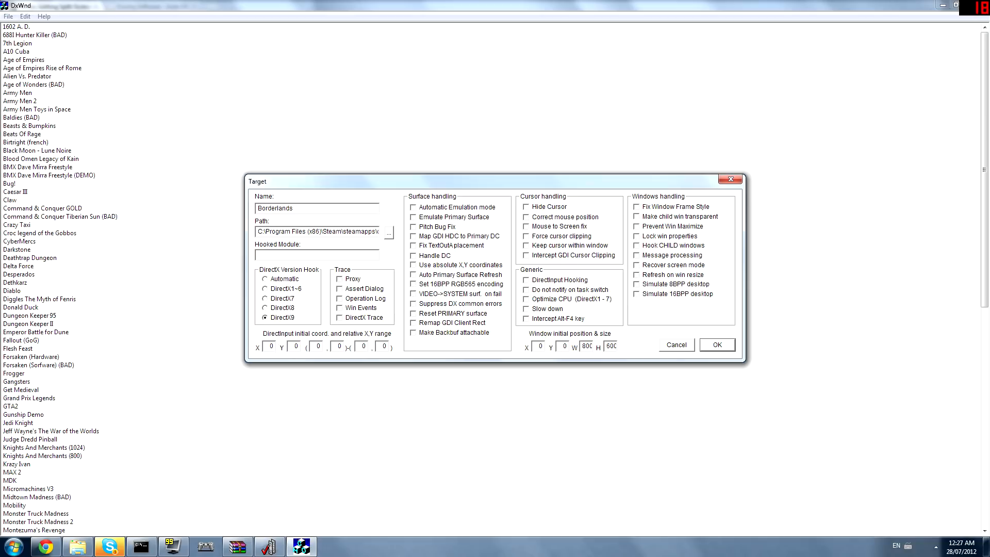
pyautogui.click(674, 344)
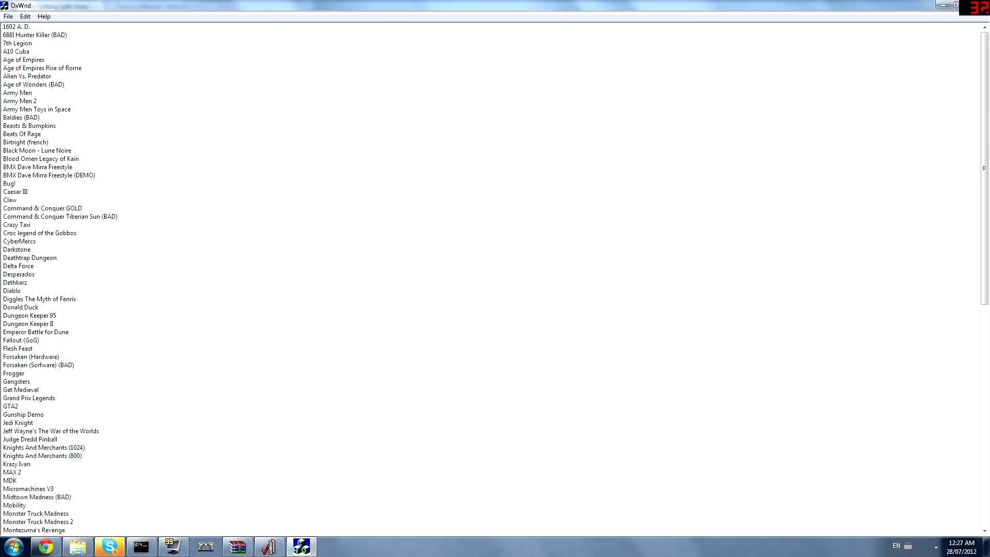
# Step: Scroll DxWnd's list down to the new Borderlands entry and run it windowed
pyautogui.scroll(-3)
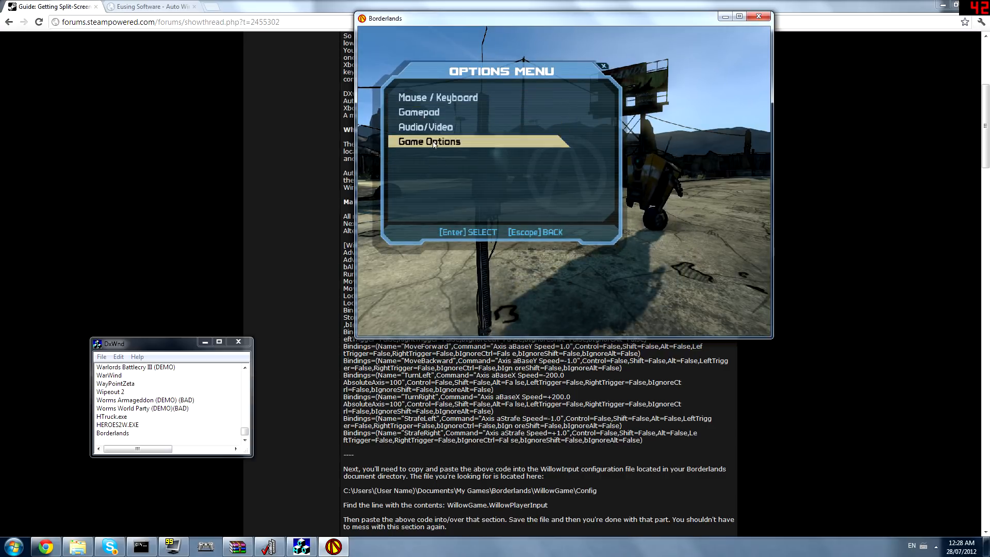
# Step: Check the 1024x768 resolution under Audio/Video, then relaunch Borderlands from its DxWnd entry
pyautogui.click(425, 127)
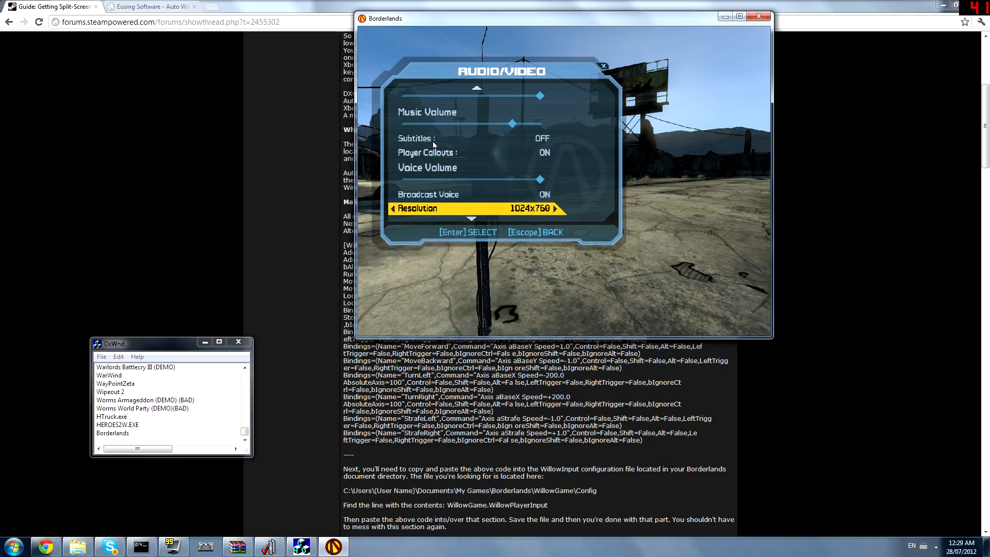
pyautogui.click(557, 208)
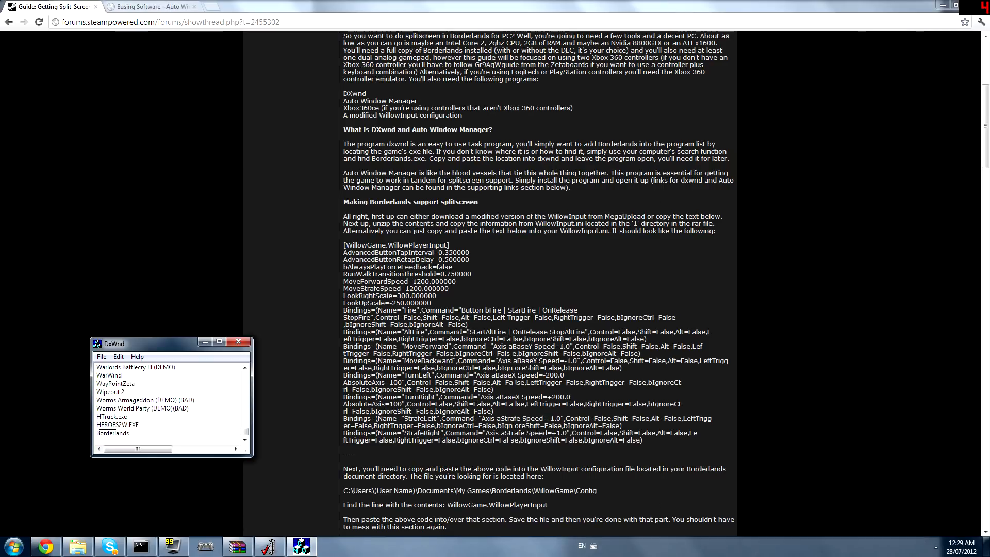
pyautogui.click(113, 433)
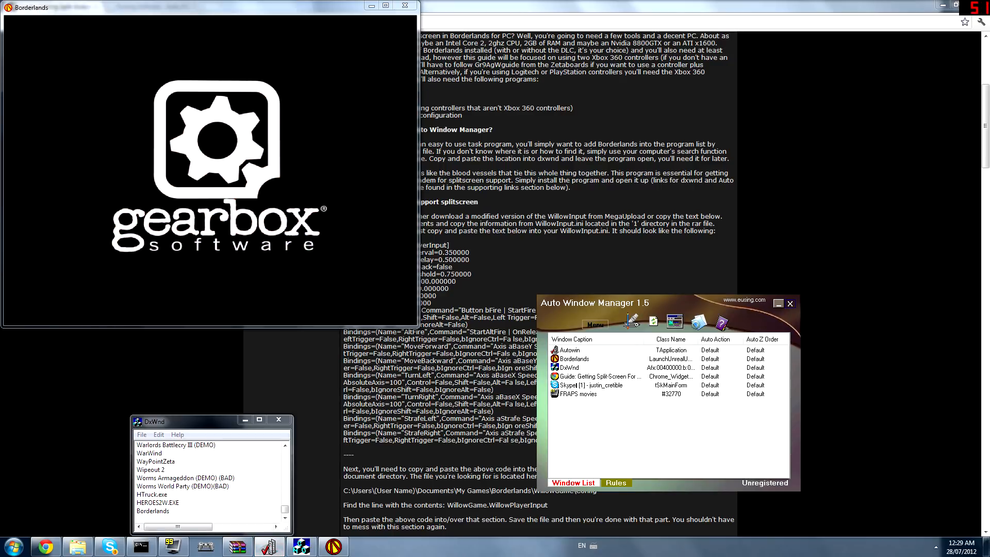
# Step: Bring up Auto Window Manager's actions for the Borderlands window to move it top-right
pyautogui.rightClick(574, 358)
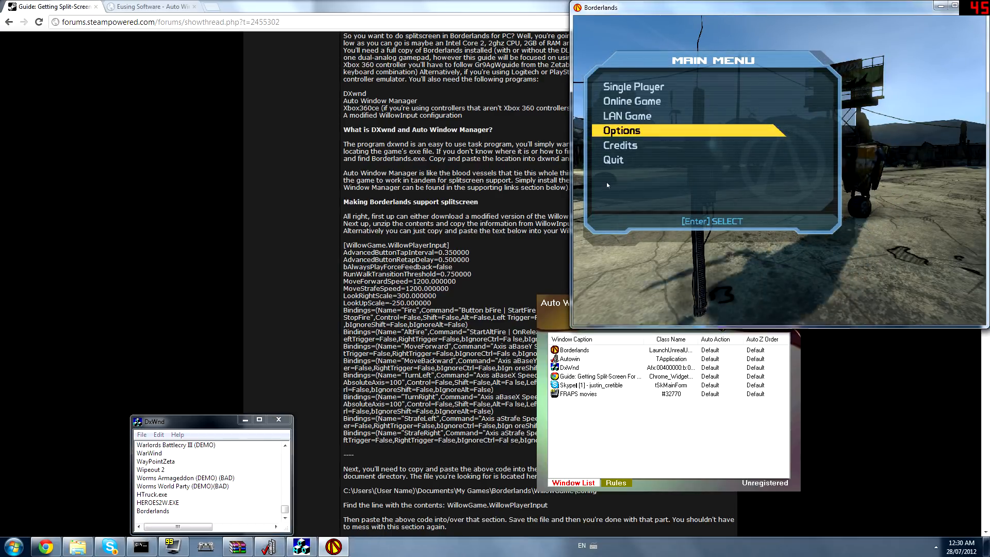
# Step: Move down to LAN Game in the Borderlands main menu
pyautogui.press('Down')
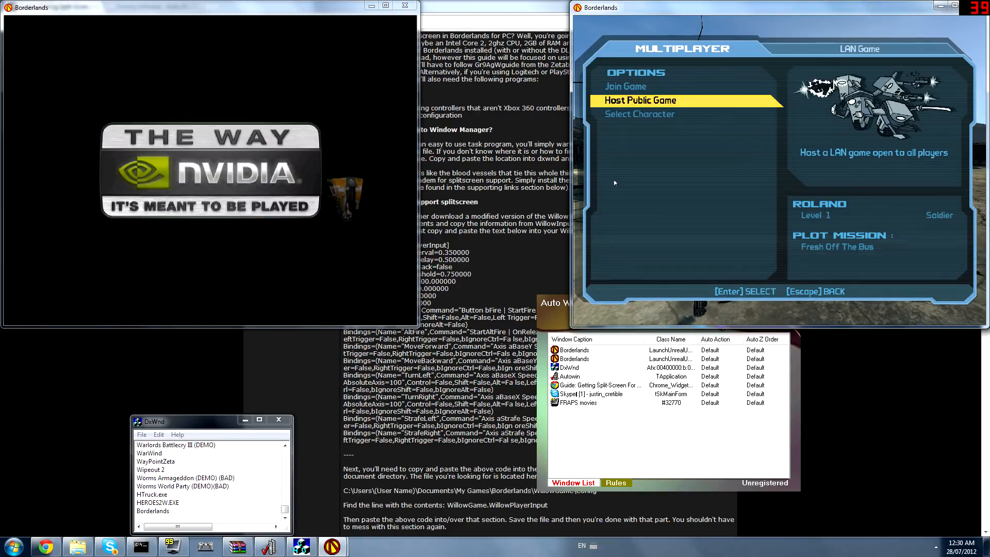
# Step: Host a public LAN game, confirming the host name to reach the lobby
pyautogui.press('Escape')
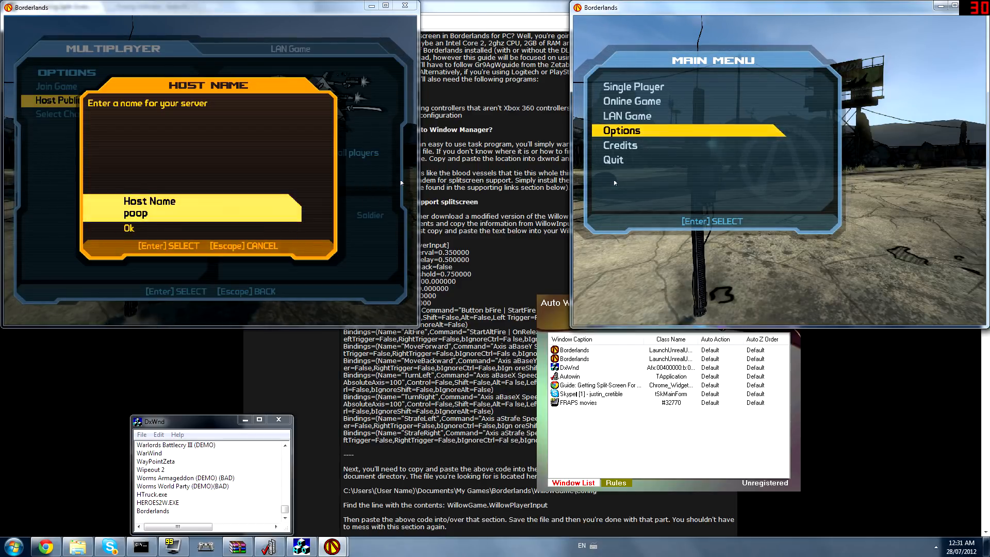
pyautogui.click(129, 228)
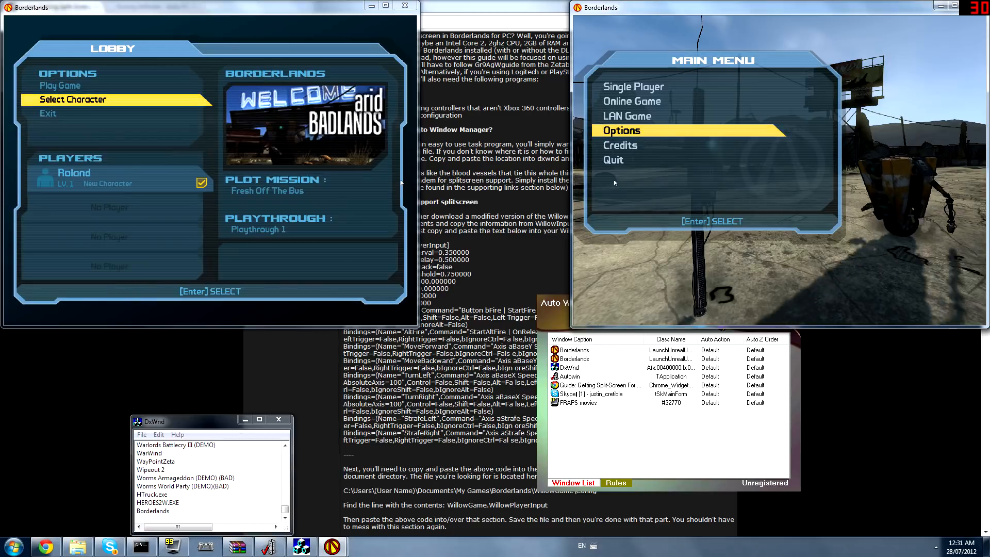
# Step: Select the level 27 Roland save as the lobby character and return to Select Character
pyautogui.click(82, 100)
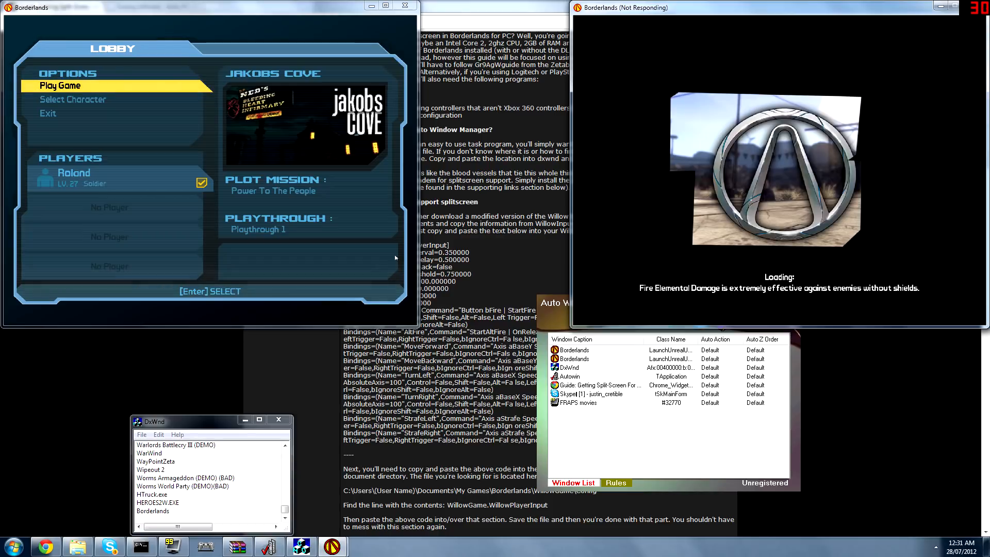
pyautogui.moveTo(395, 156)
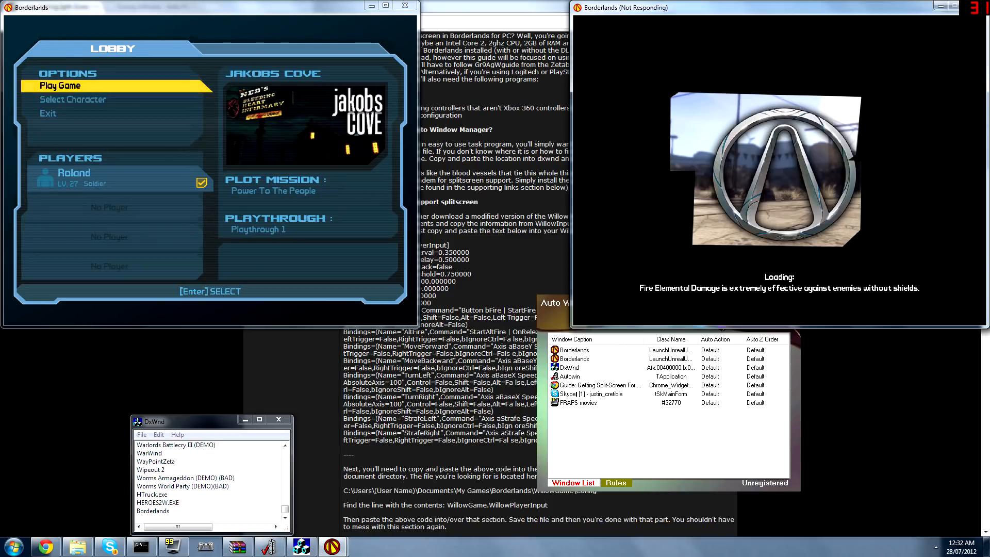
pyautogui.press('Down')
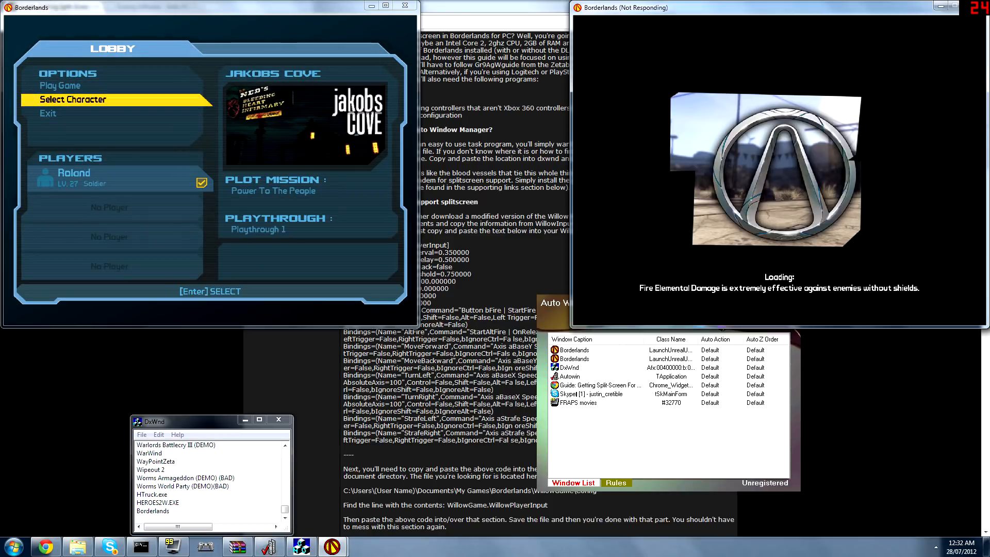
pyautogui.moveTo(378, 271)
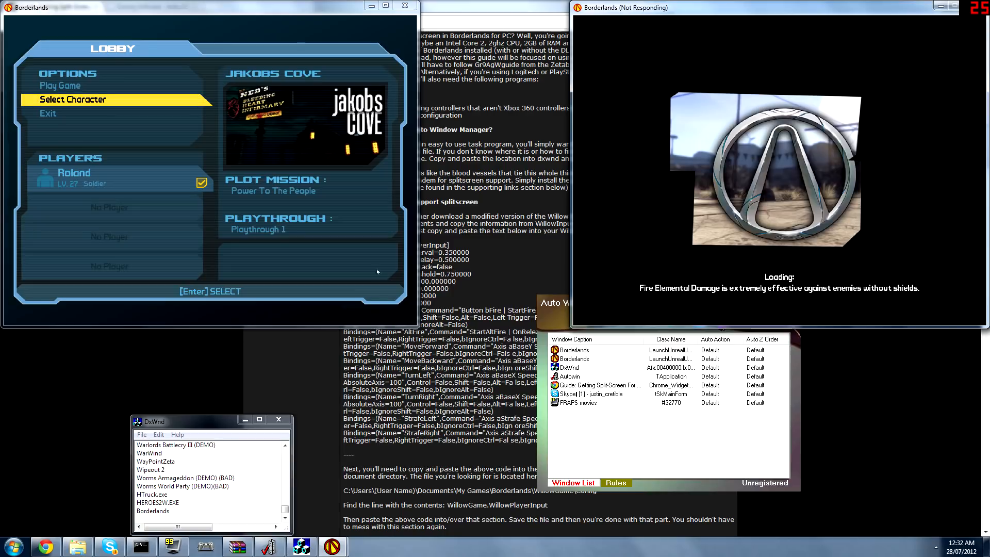
pyautogui.moveTo(355, 180)
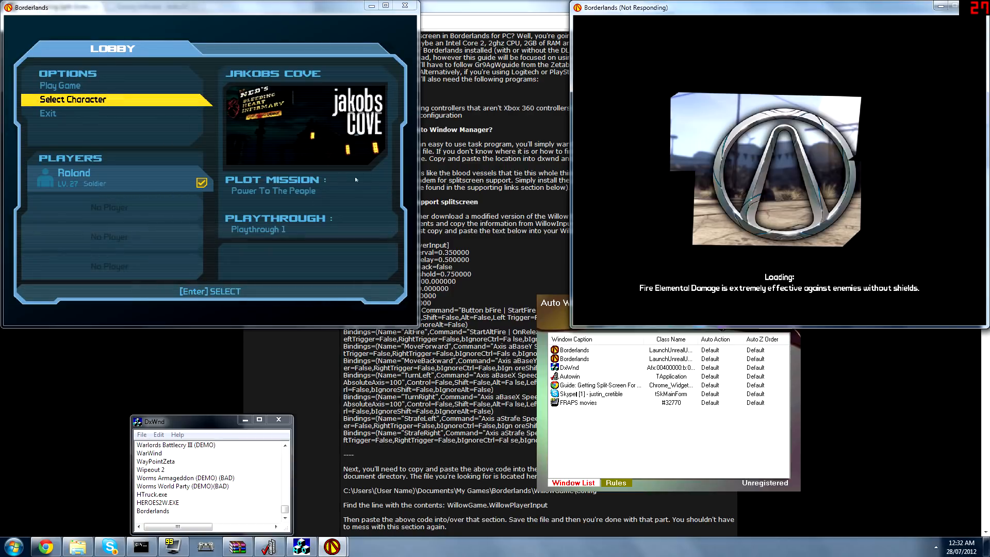